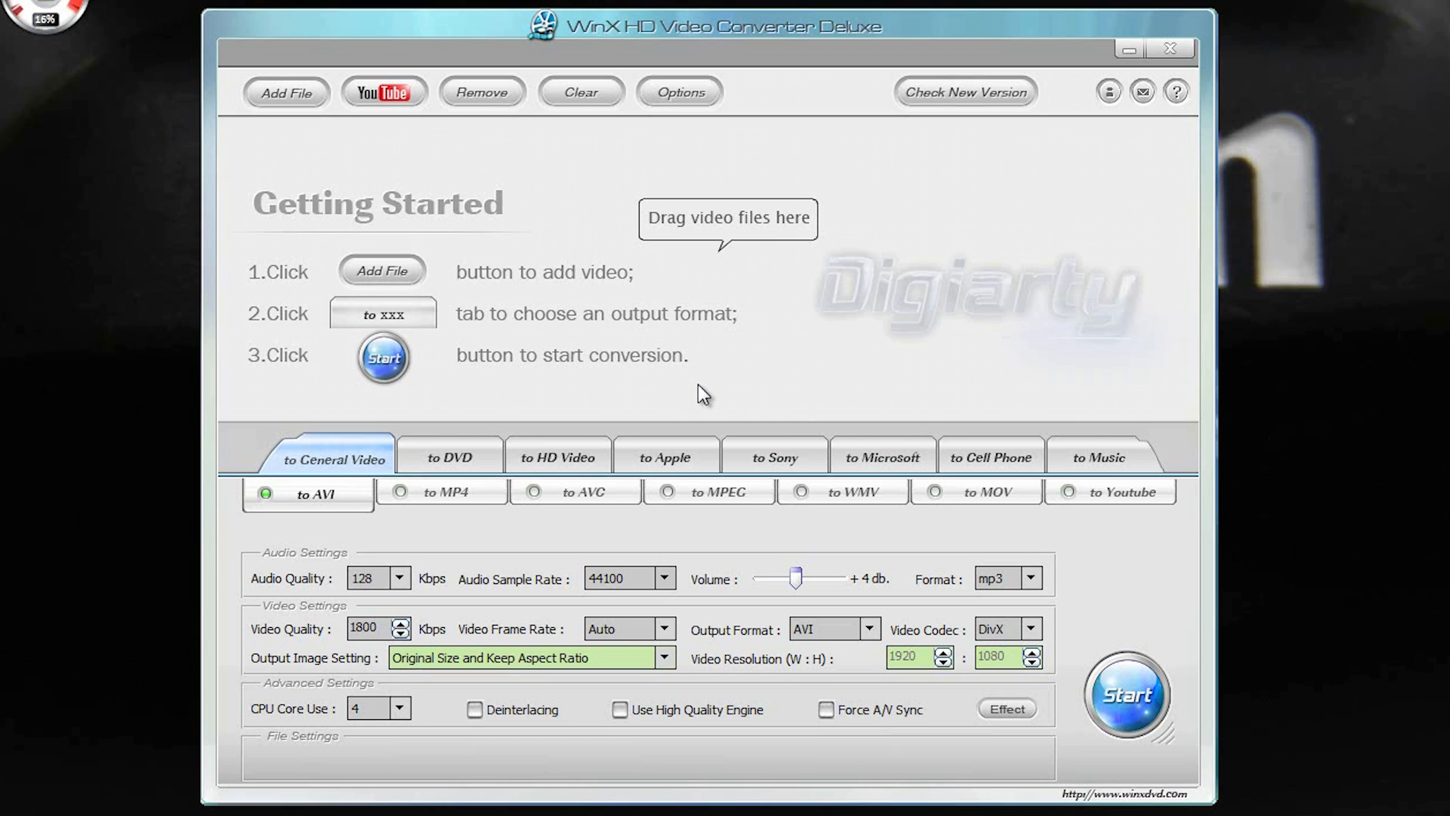
mouse_move(727, 313)
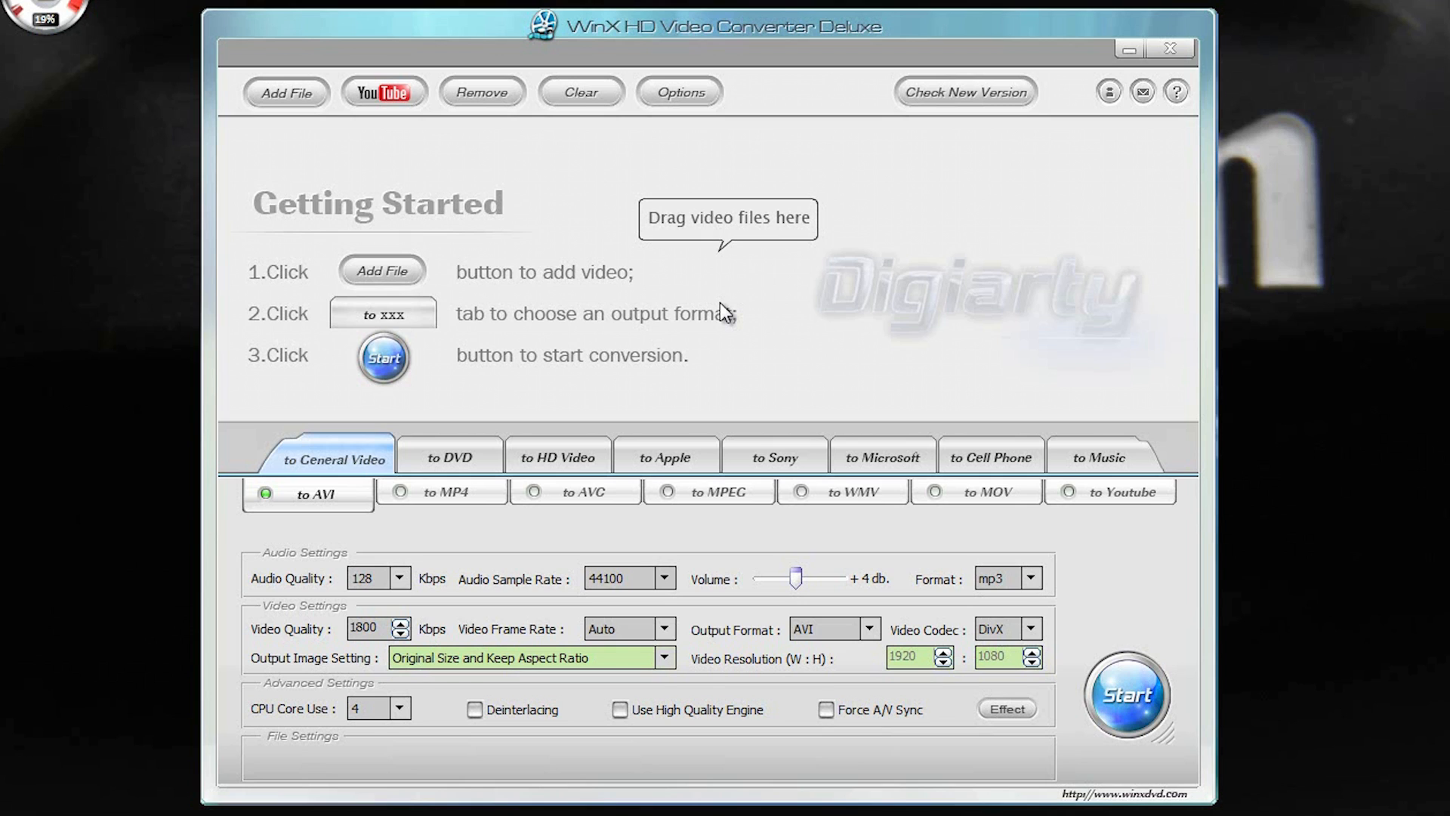
mouse_move(757, 290)
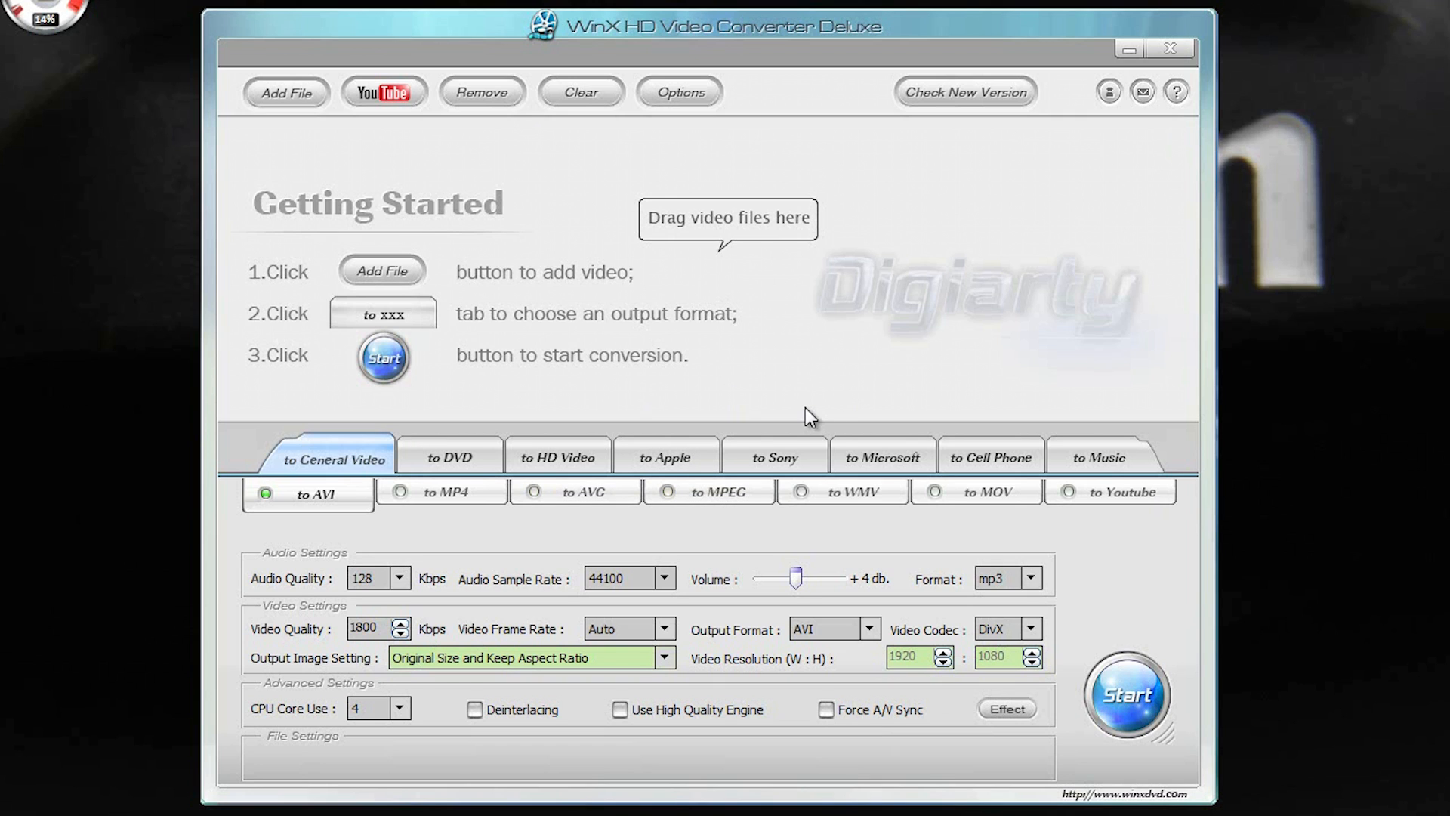
mouse_move(799, 414)
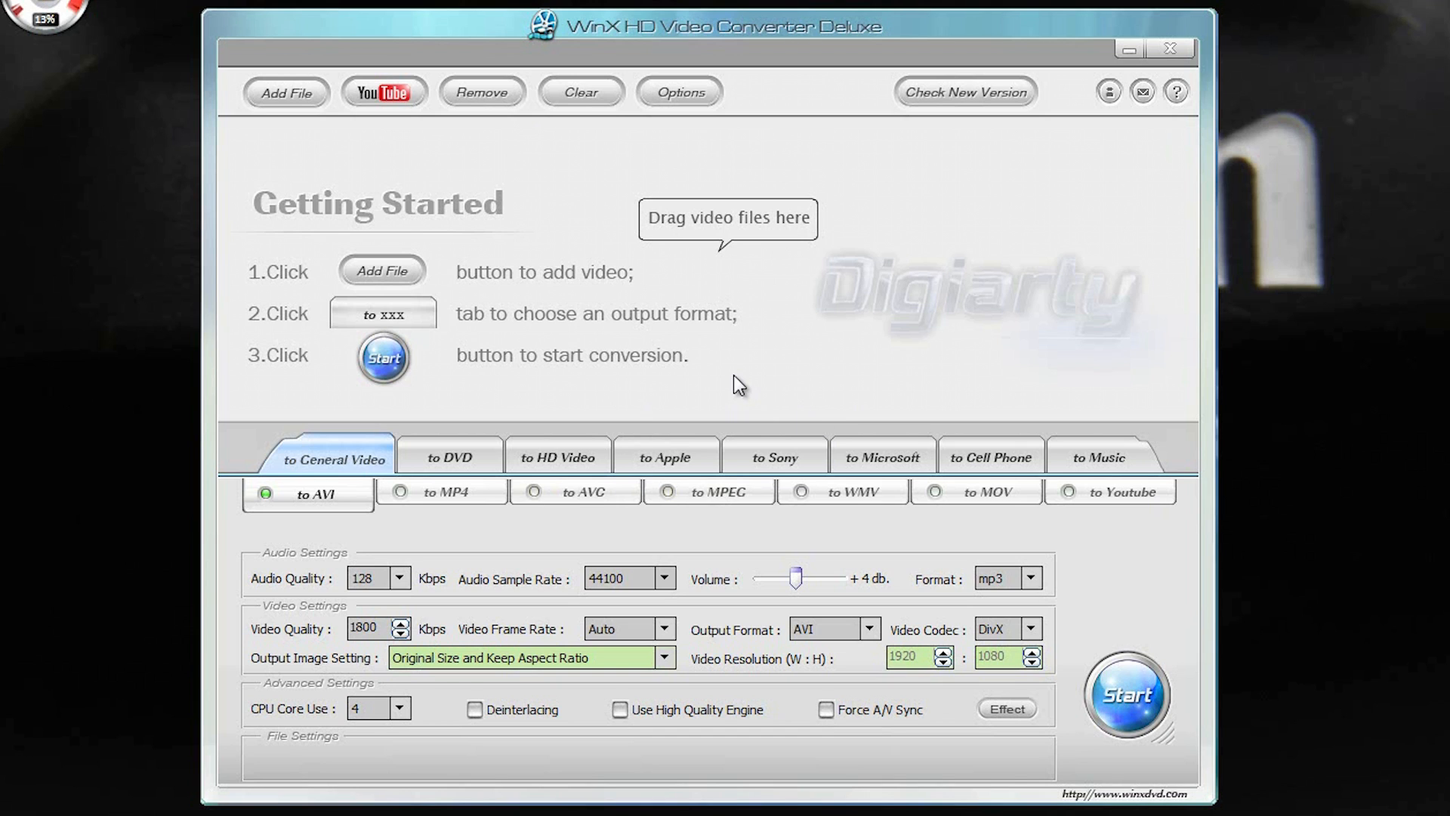
mouse_move(740, 411)
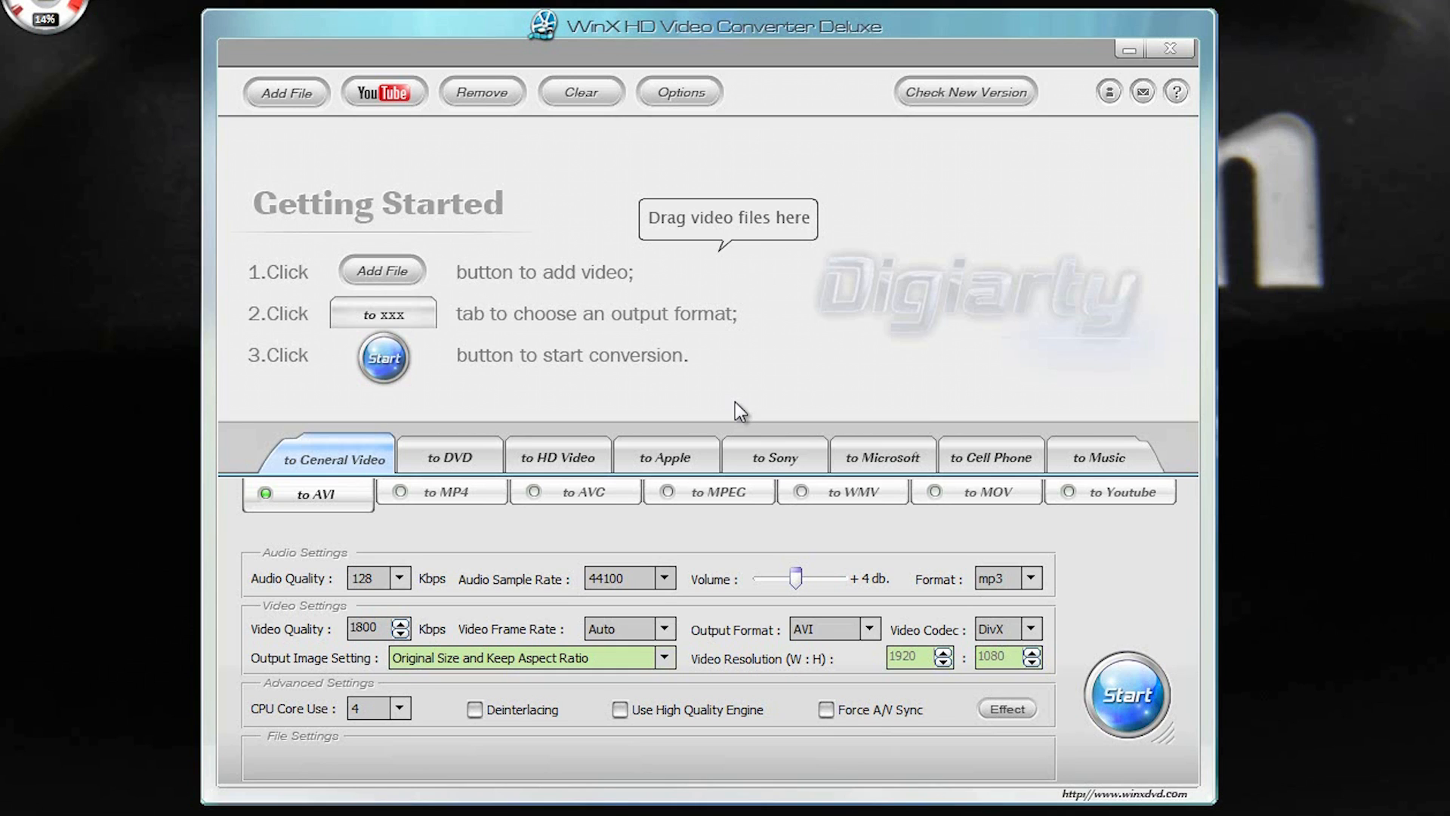
mouse_move(719, 431)
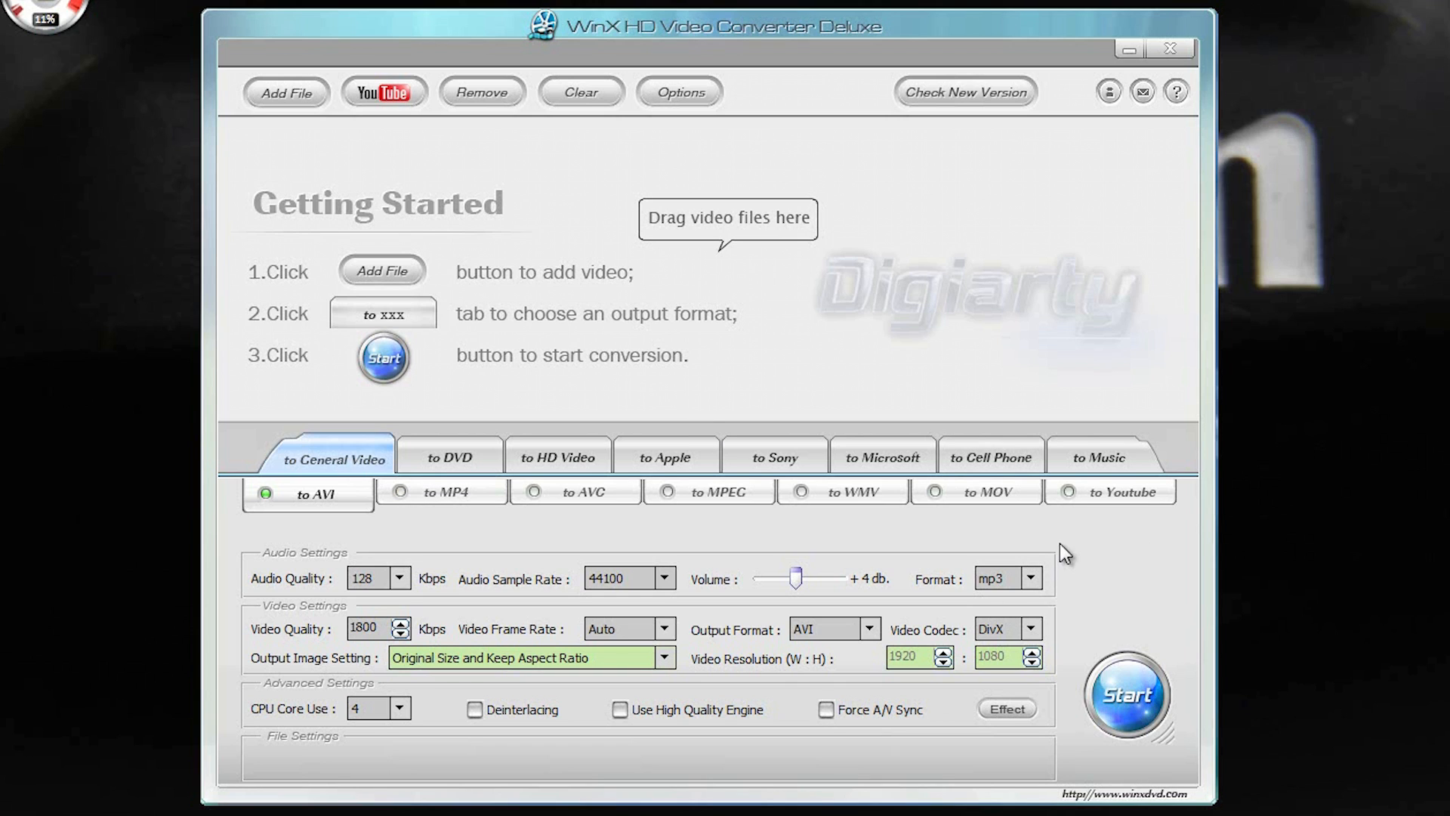
mouse_move(1098, 427)
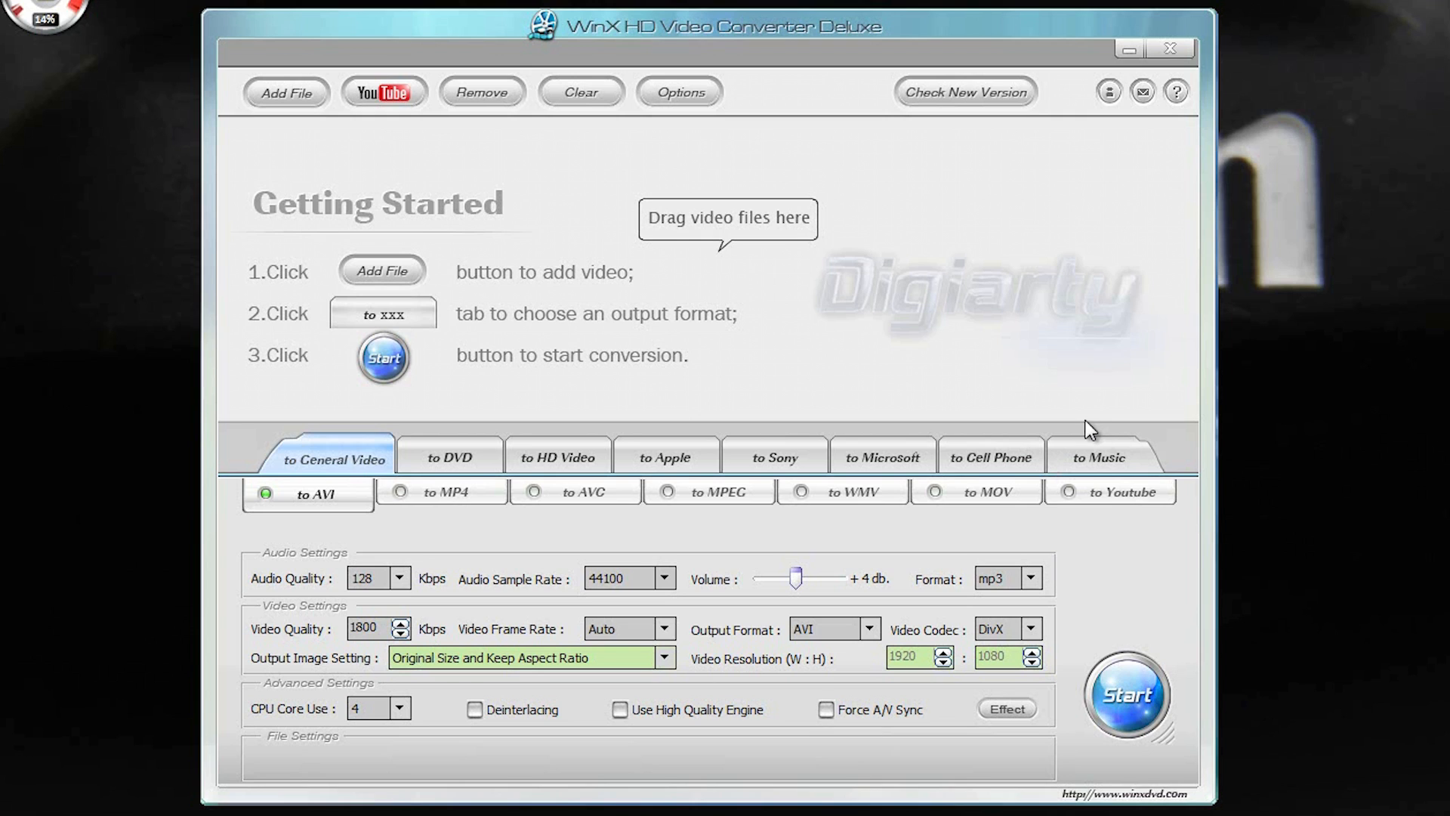
mouse_move(749, 443)
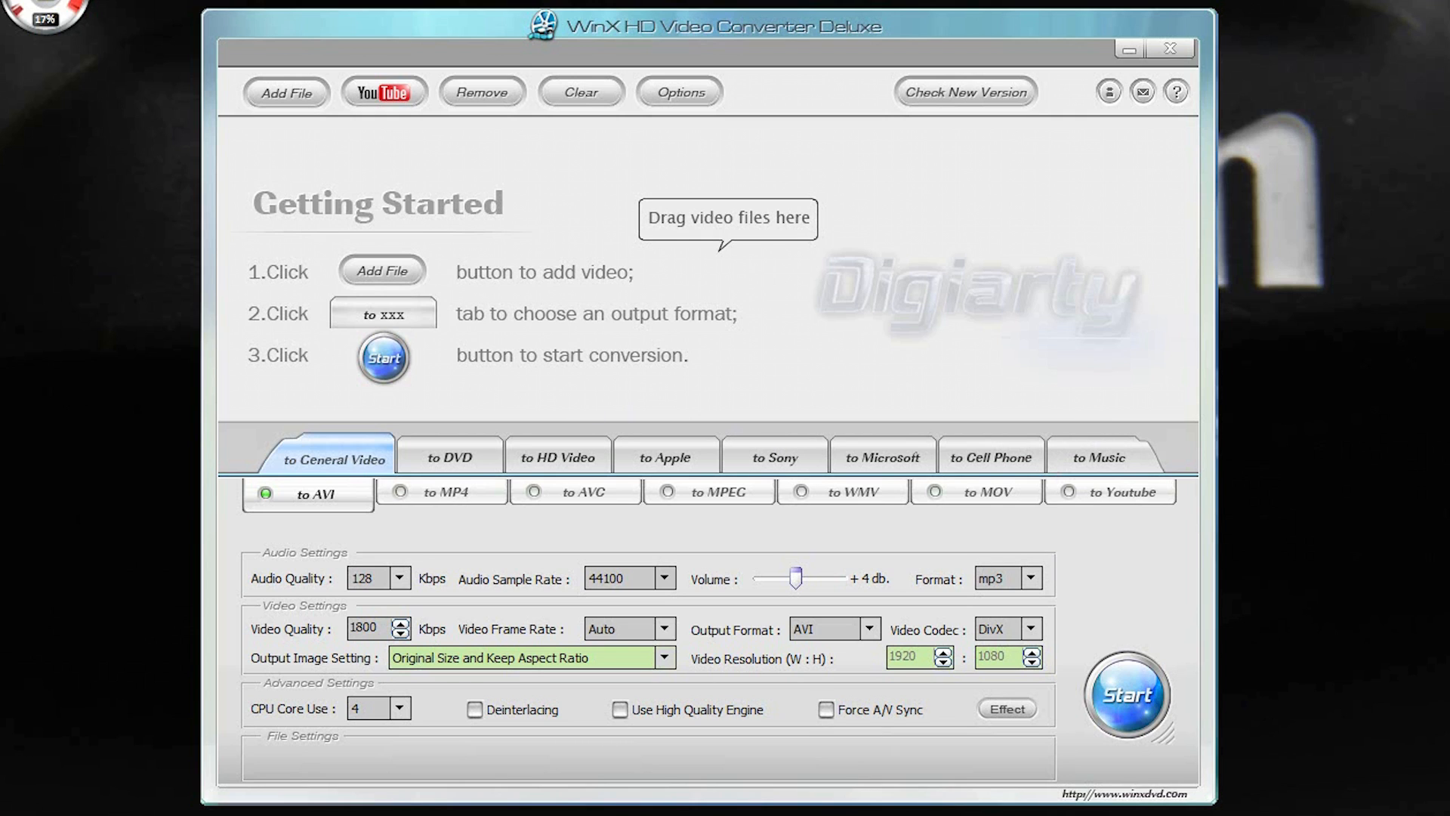
mouse_move(562, 249)
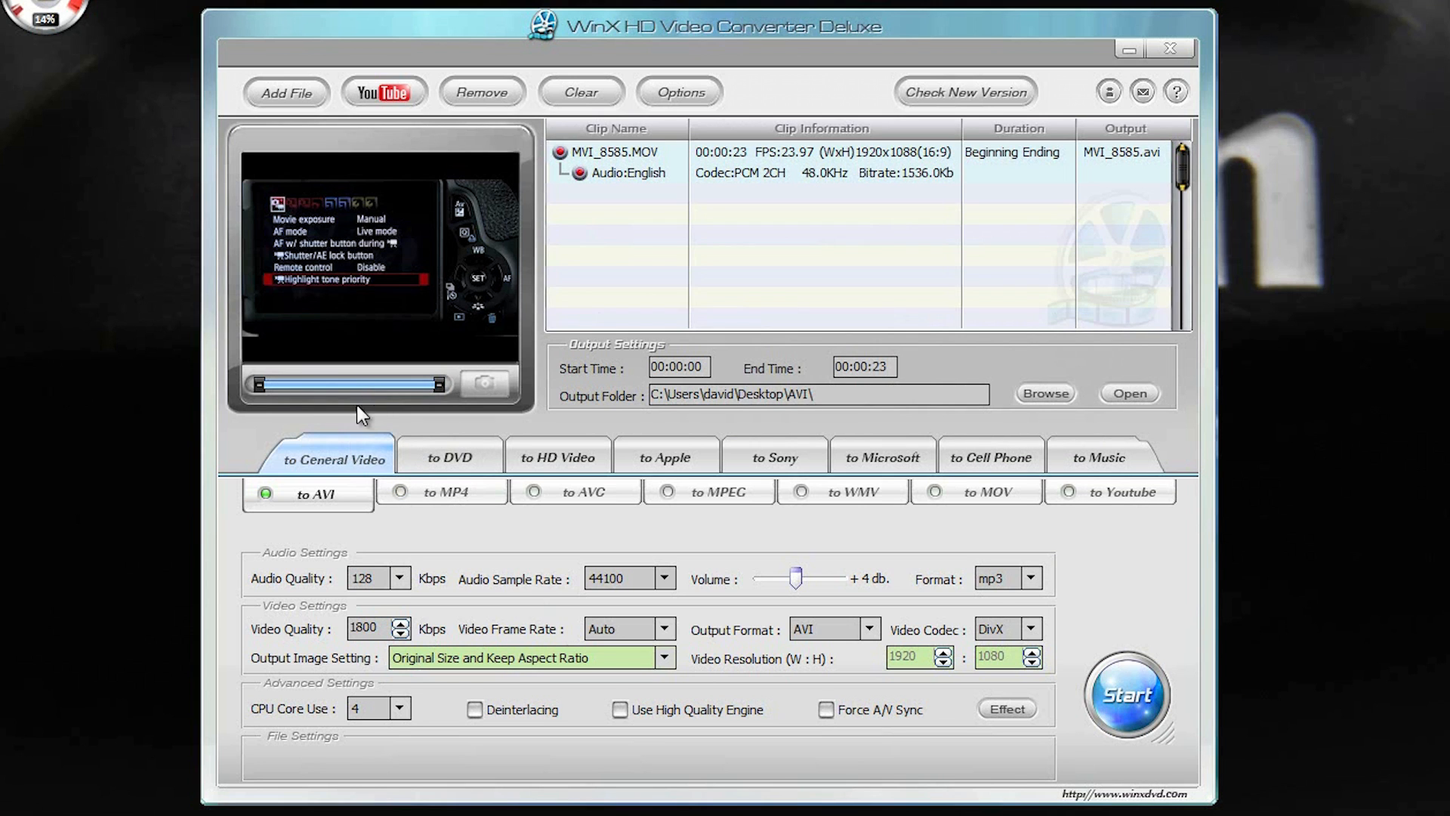
Review the DVD, HD Video, Cell Phone and Music output presets for the clip
left_click(449, 457)
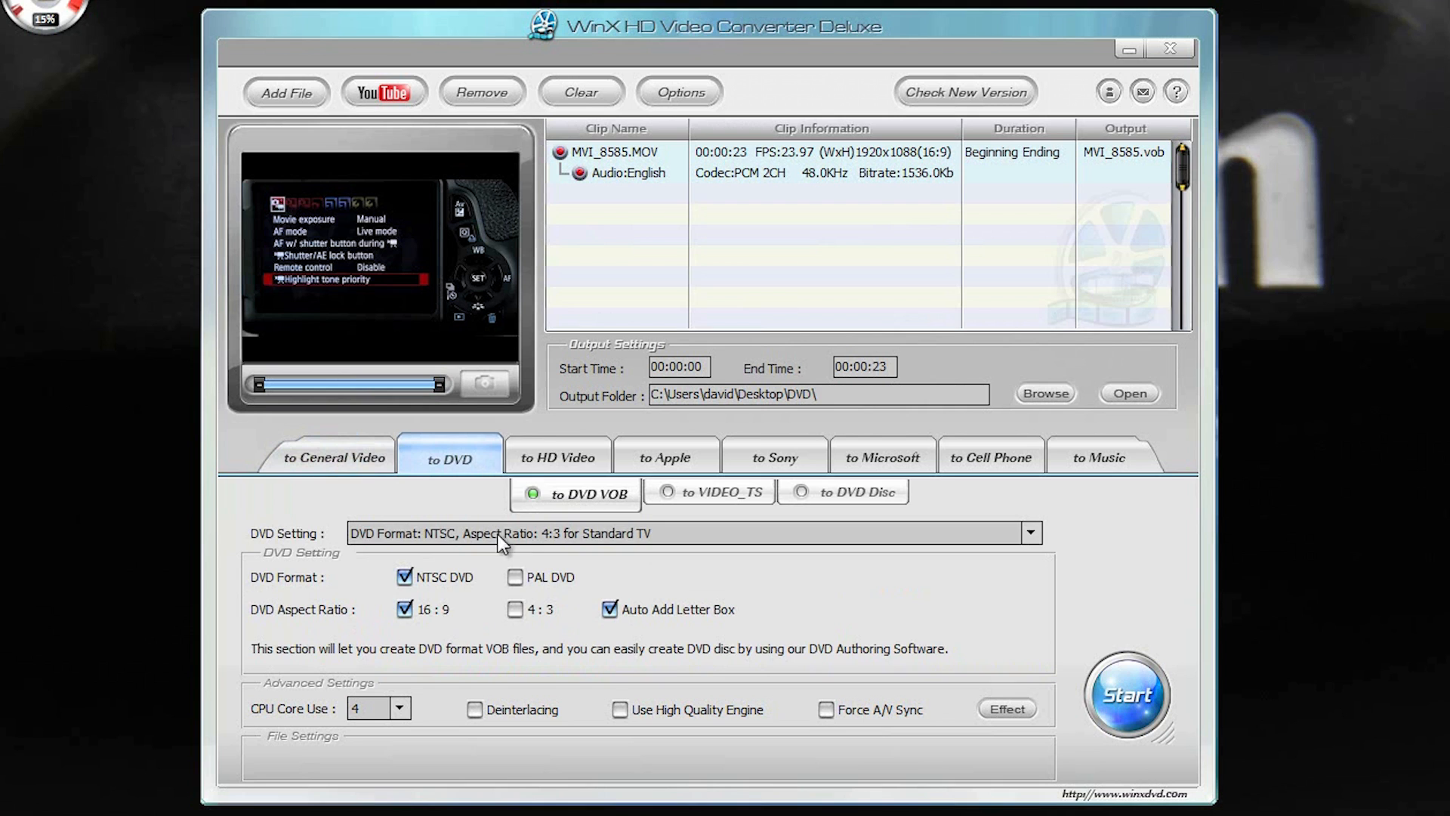
left_click(558, 456)
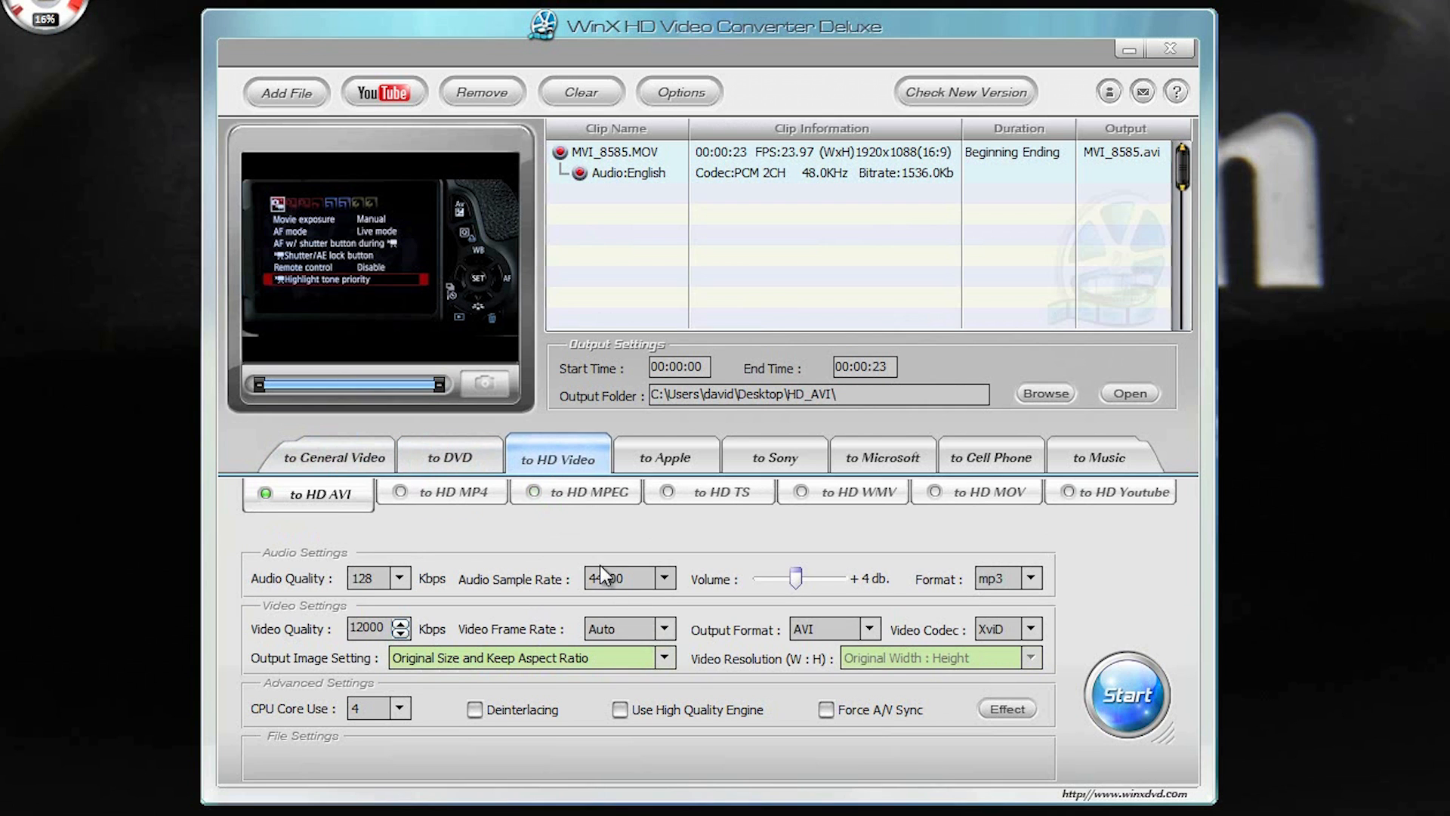
left_click(989, 458)
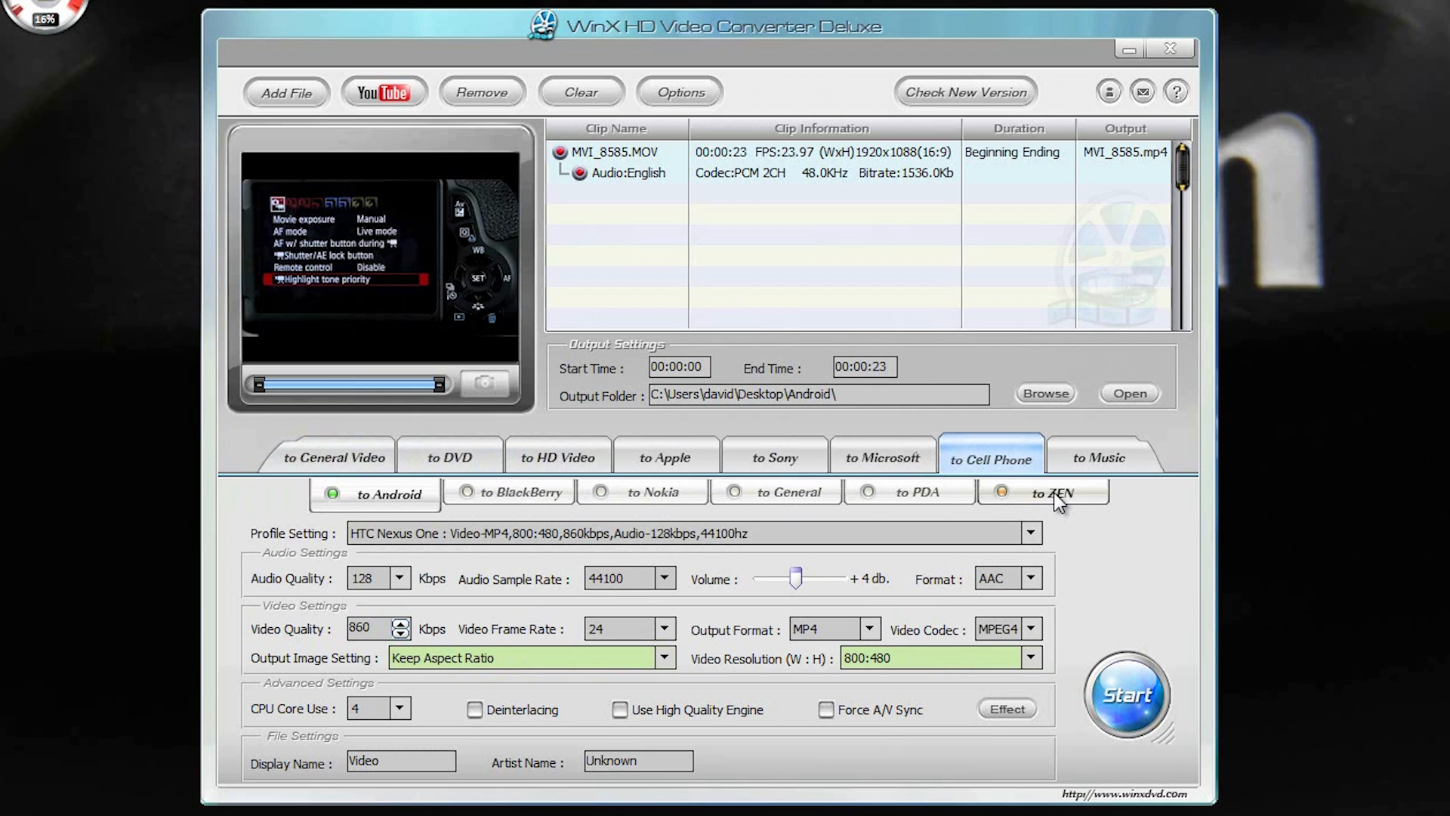
left_click(1100, 456)
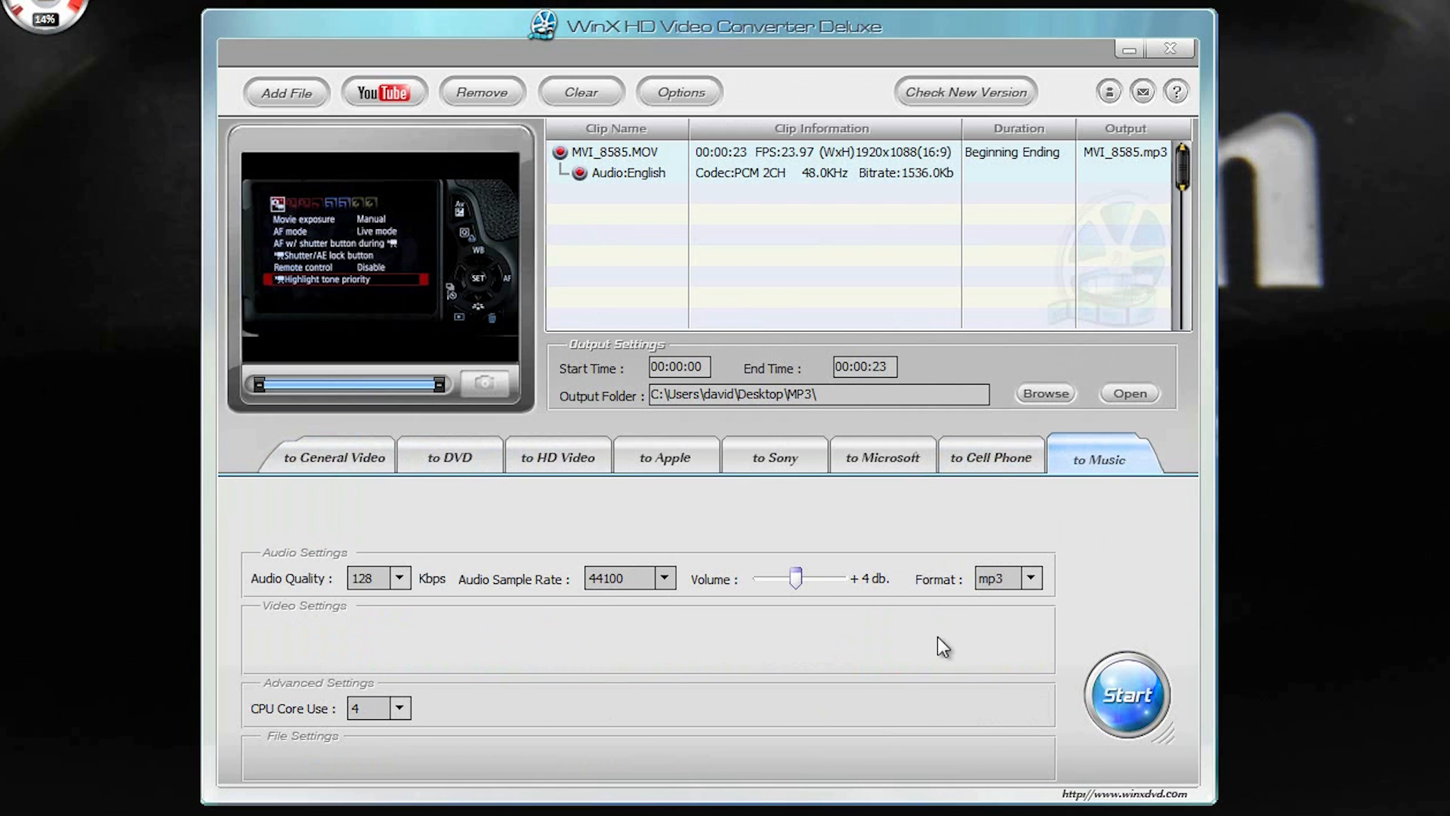
left_click(990, 456)
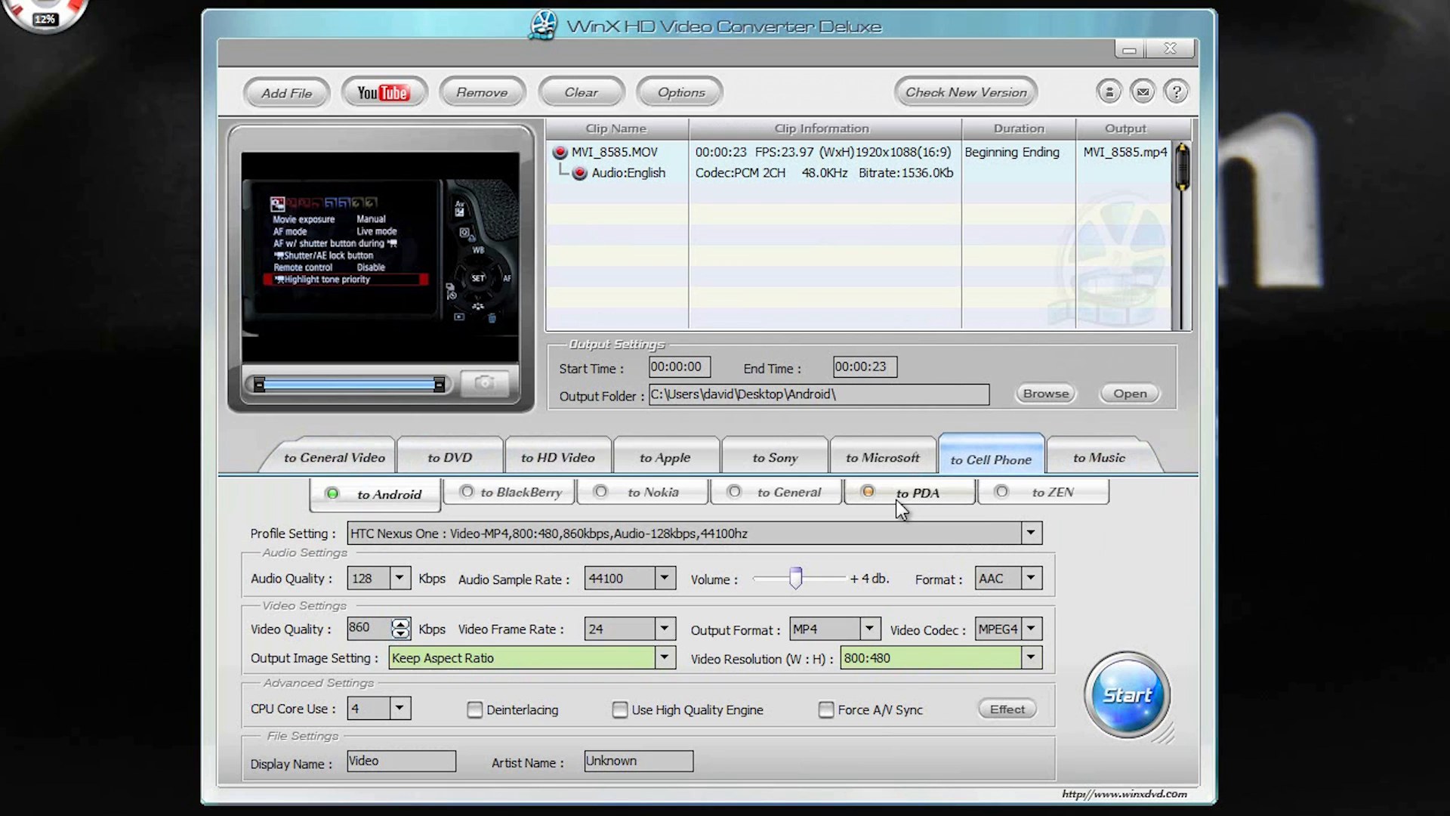
Review the Microsoft, Sony and Apple device presets, then return to general AVI output
left_click(880, 456)
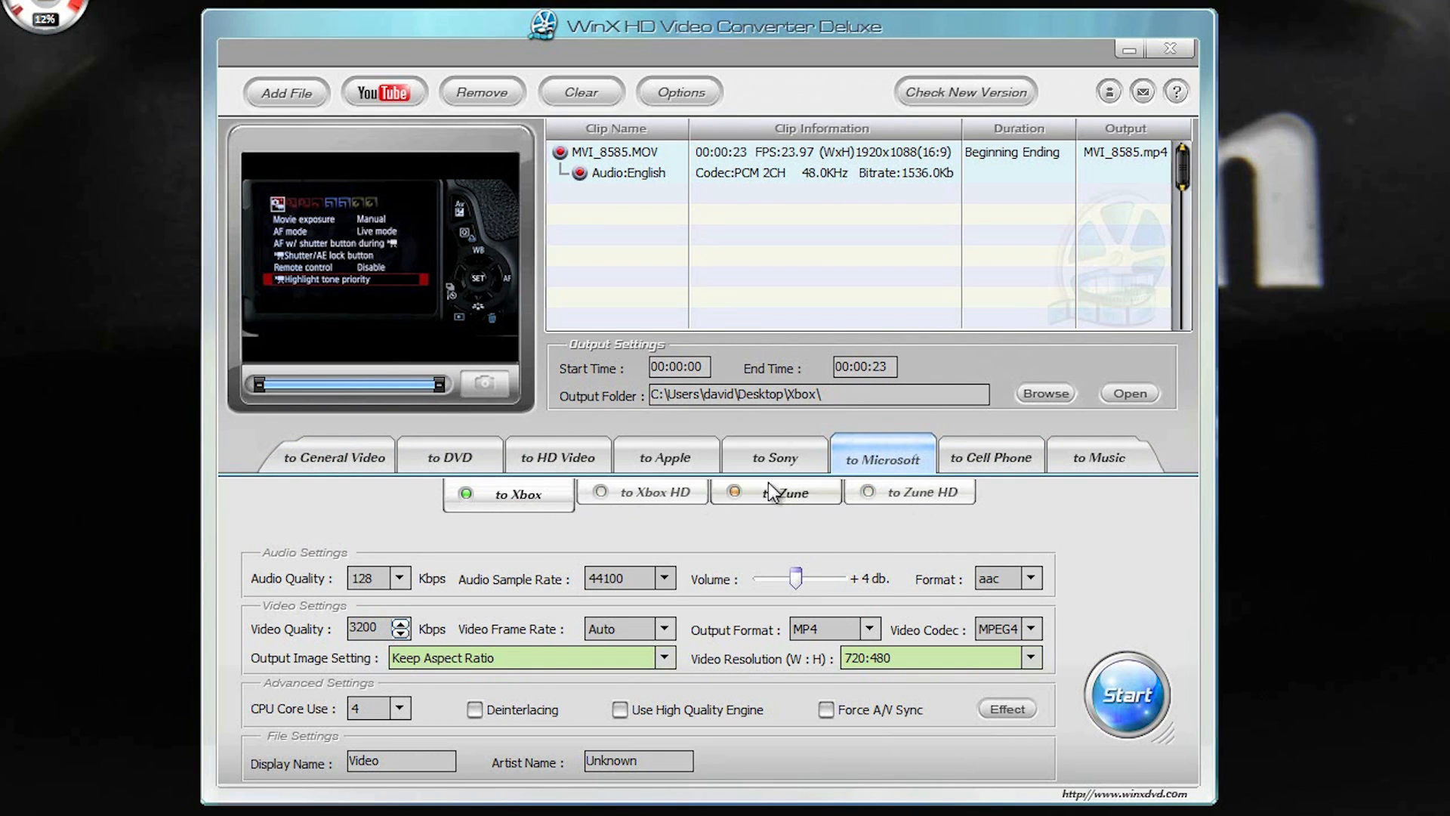
left_click(774, 456)
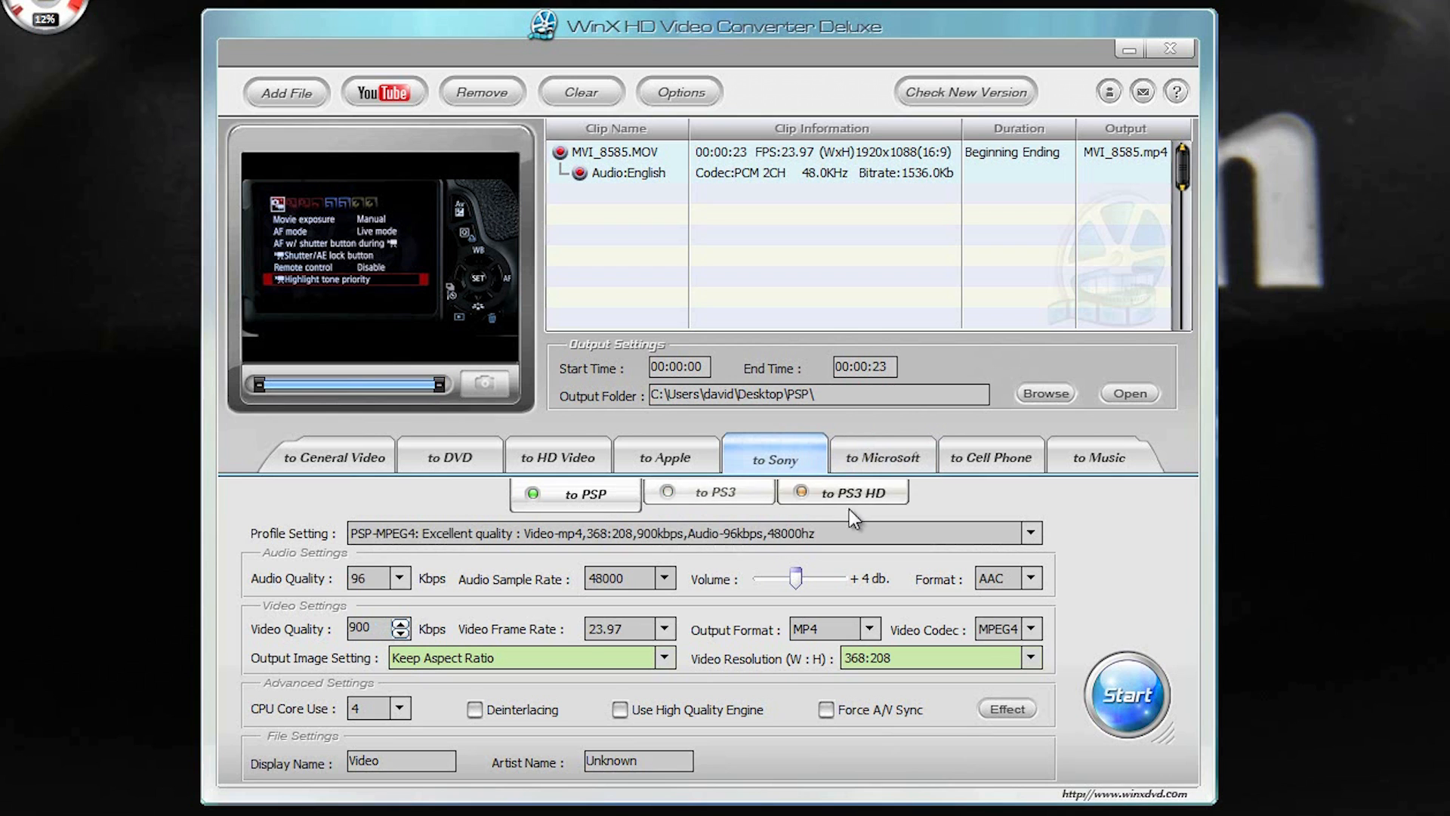
left_click(664, 456)
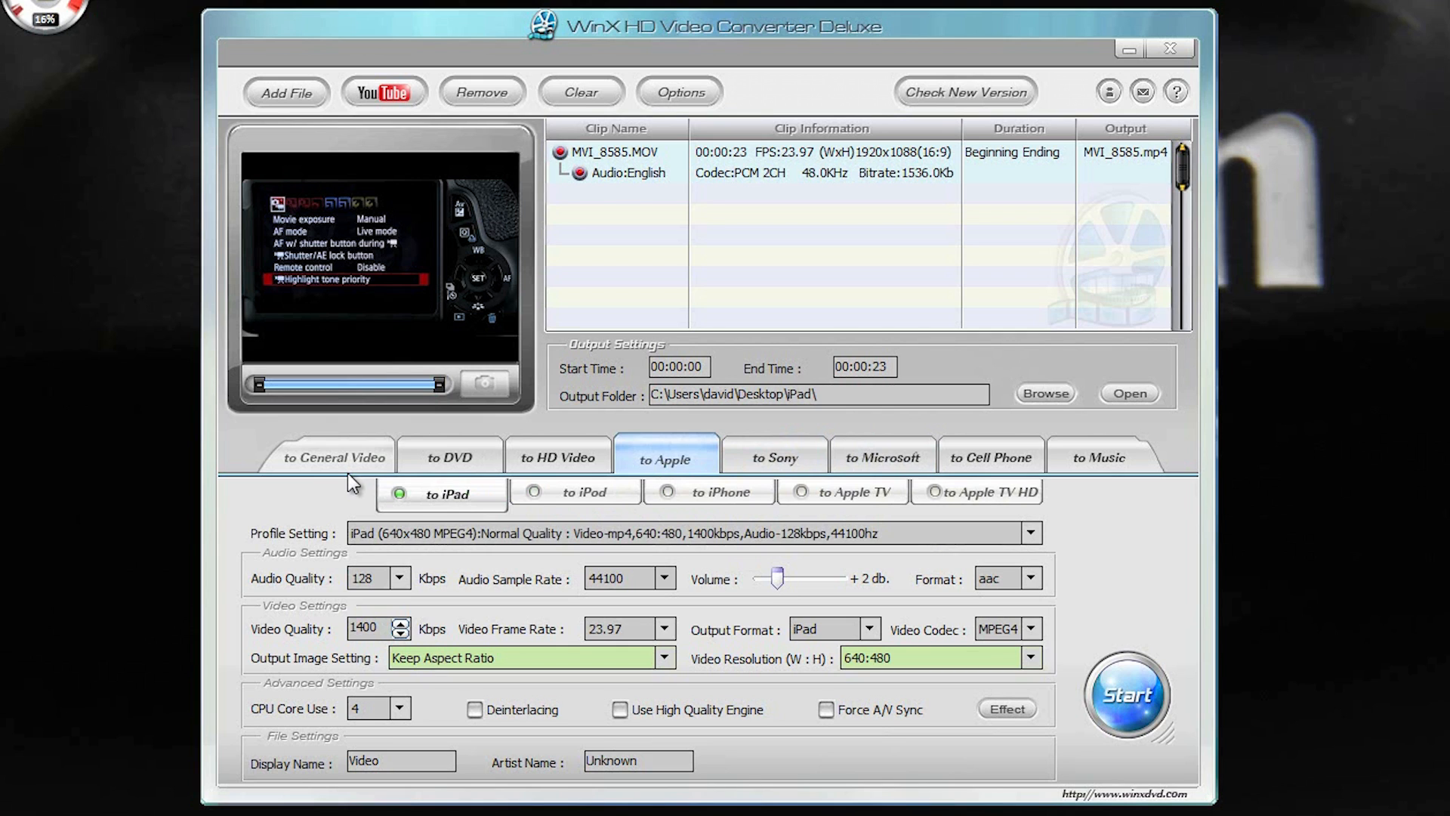
mouse_move(1260, 269)
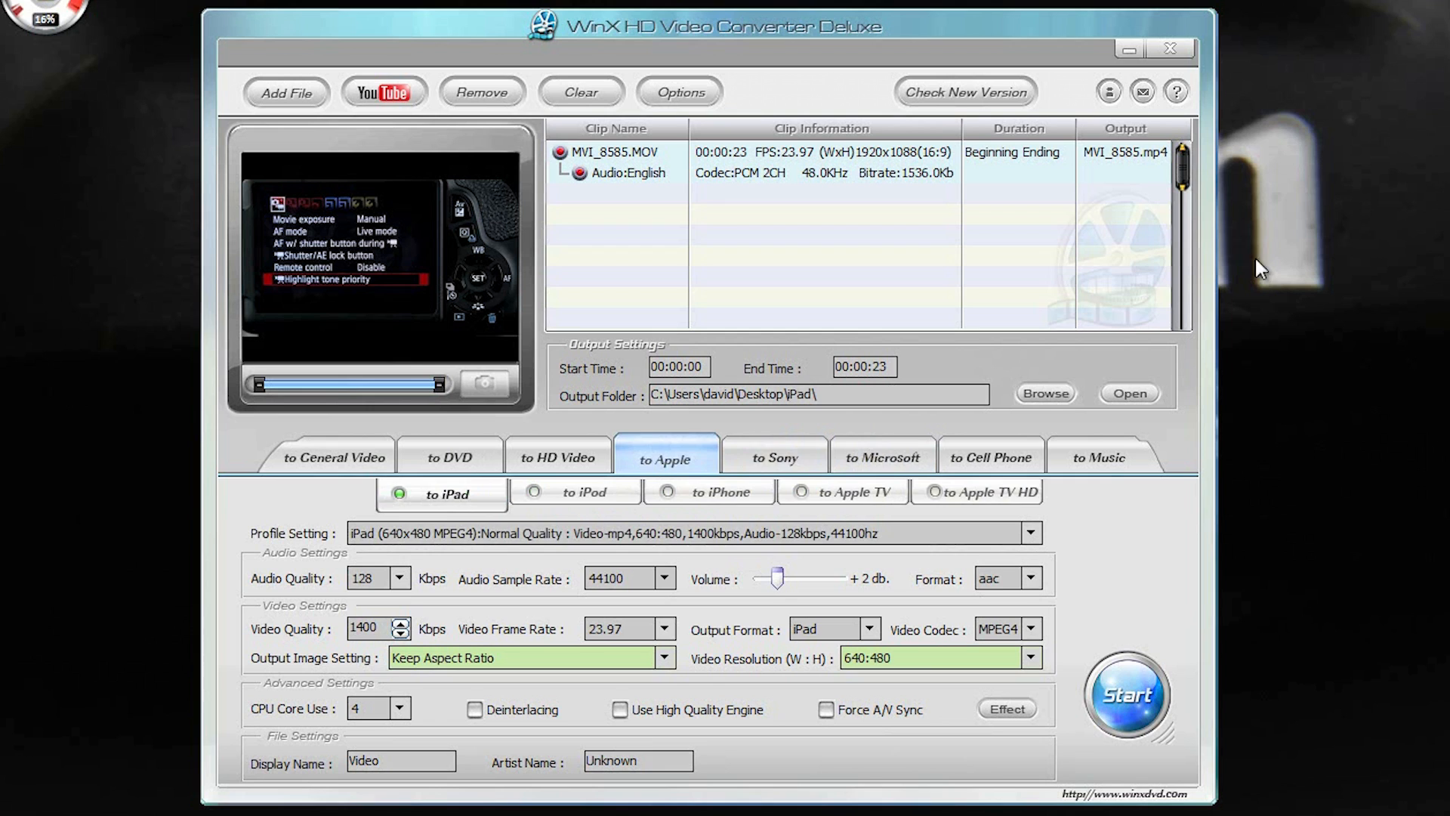
left_click(774, 456)
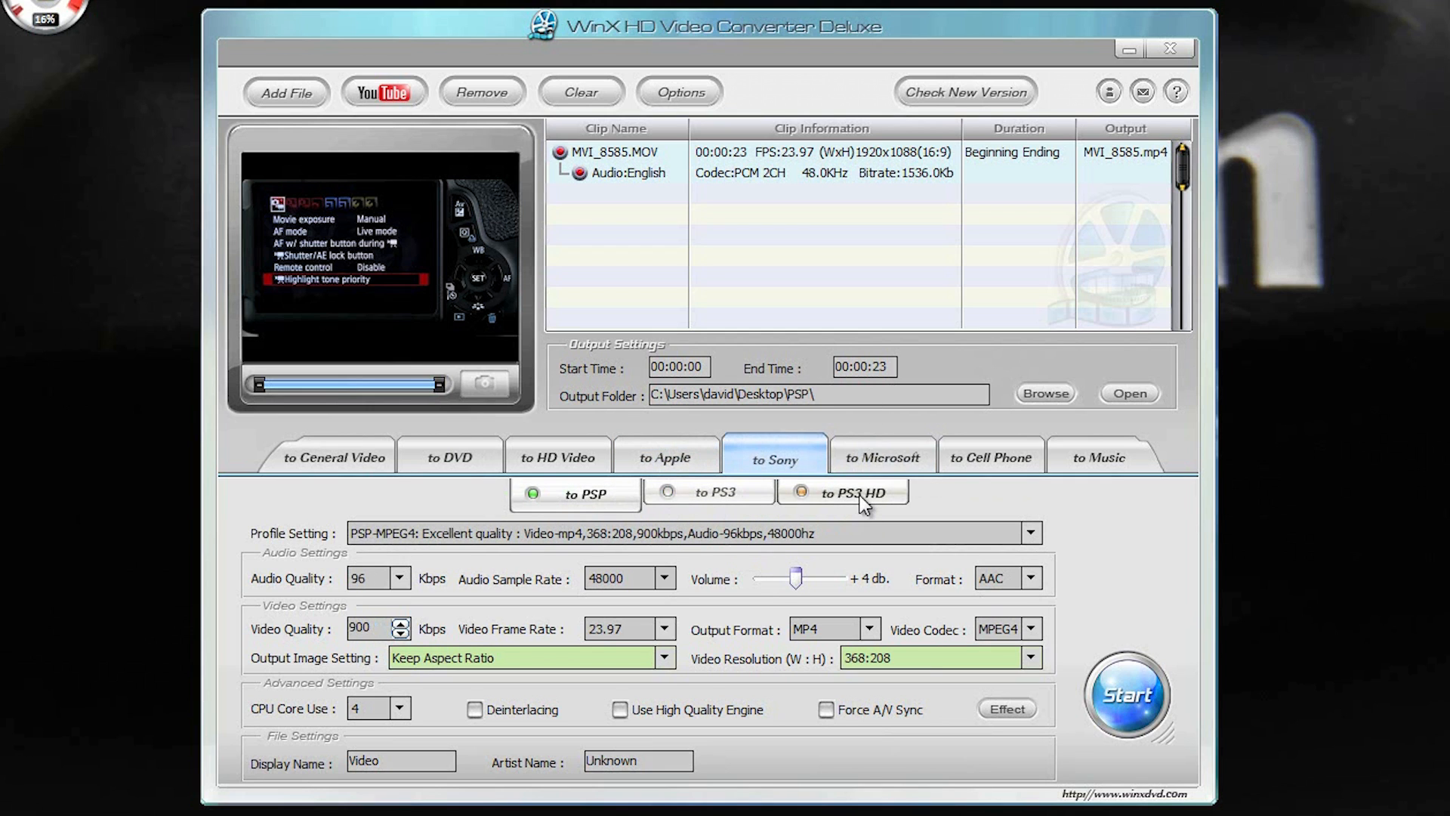
left_click(335, 457)
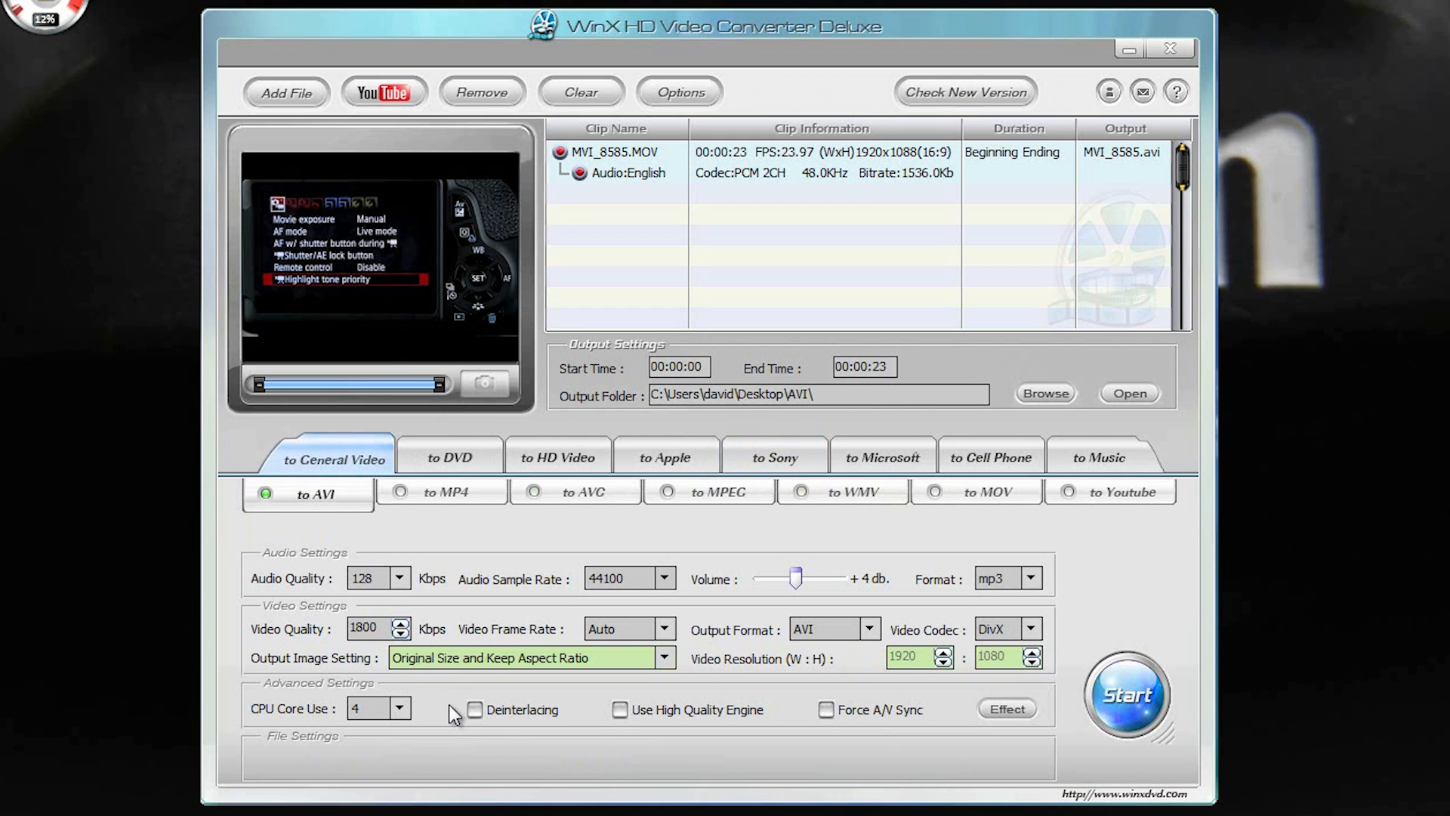
mouse_move(574, 752)
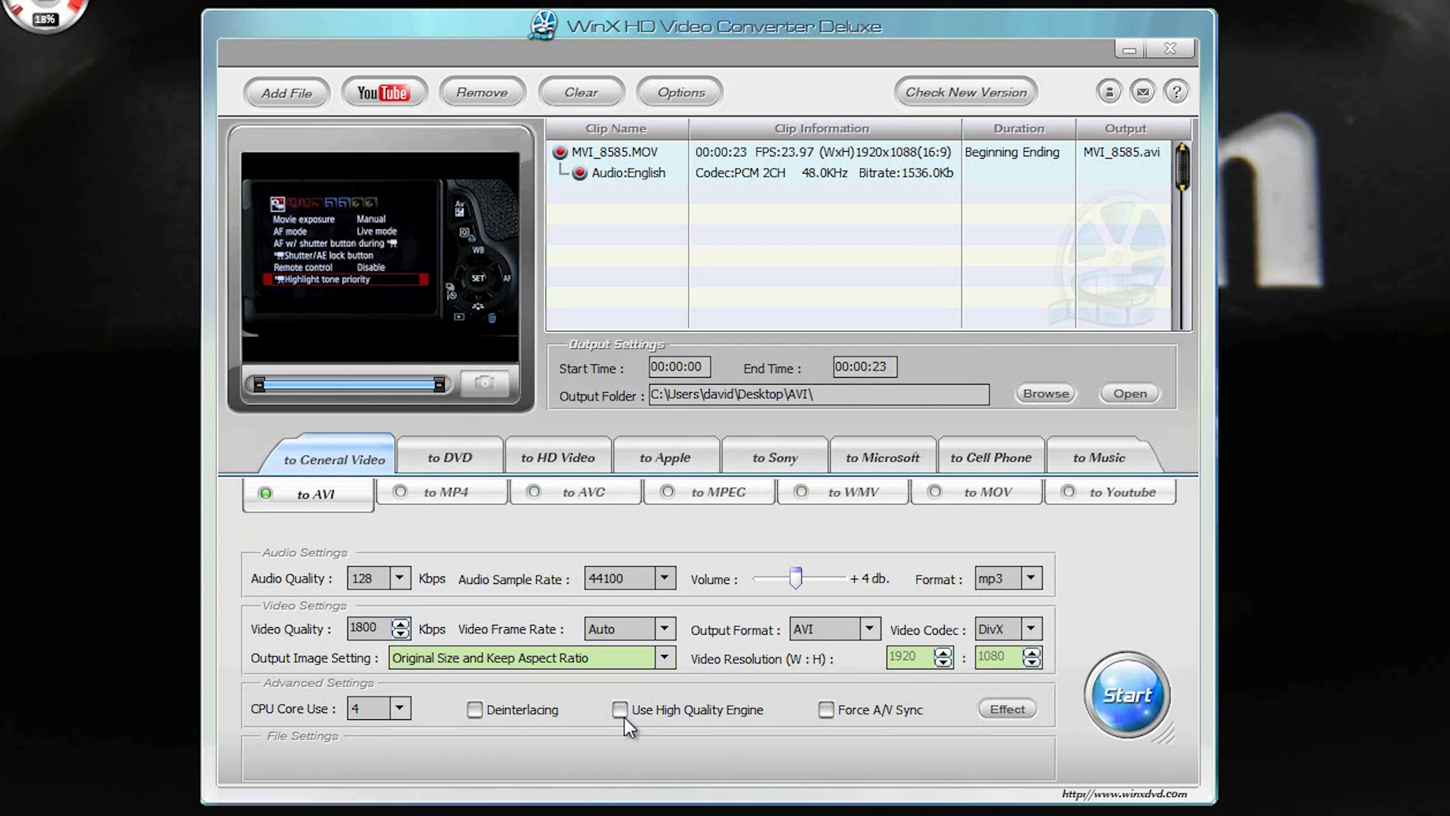
Toggle the high quality engine on then off (OK the warning) and set CPU Core Use to 8
left_click(619, 710)
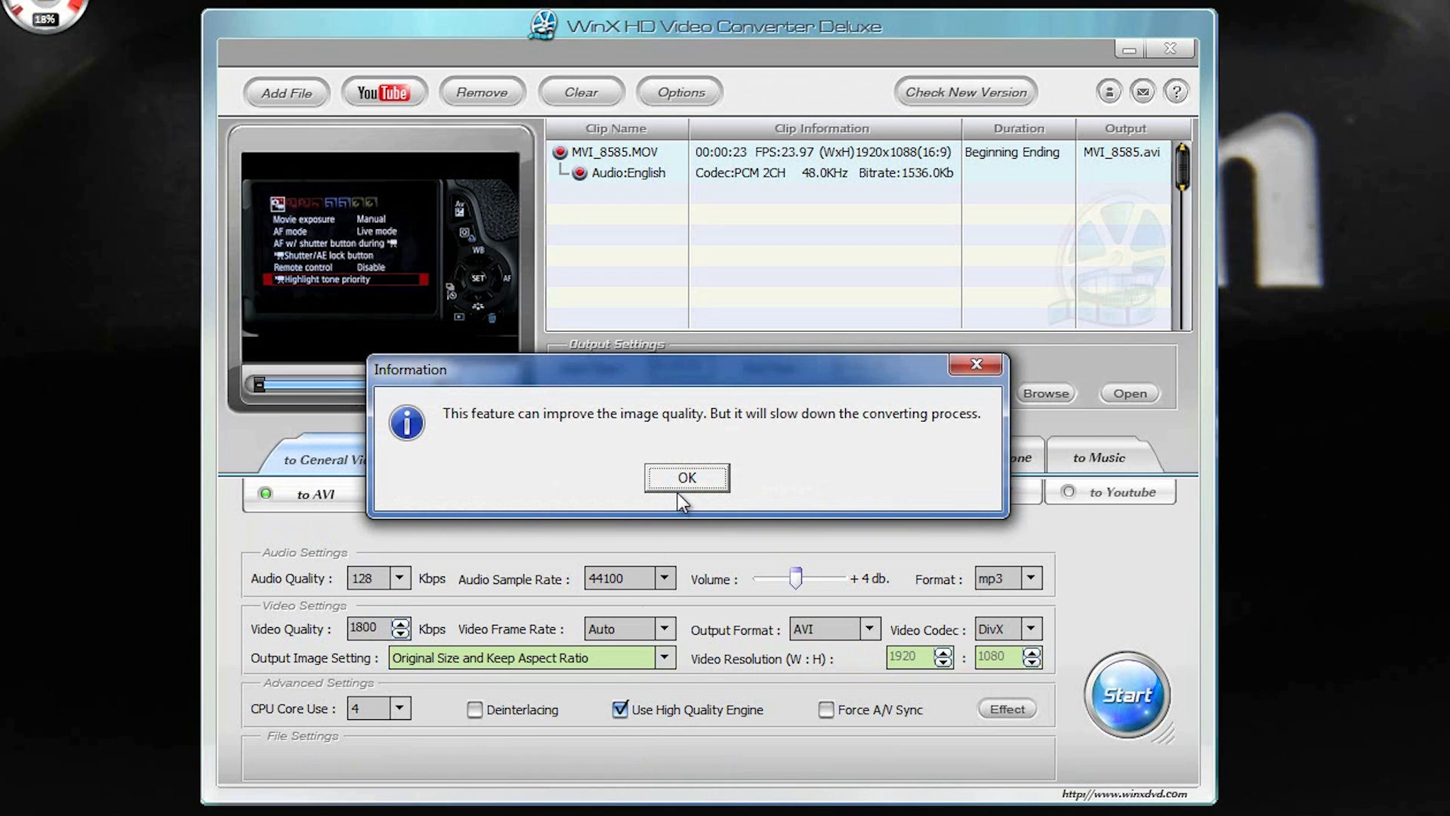
left_click(686, 477)
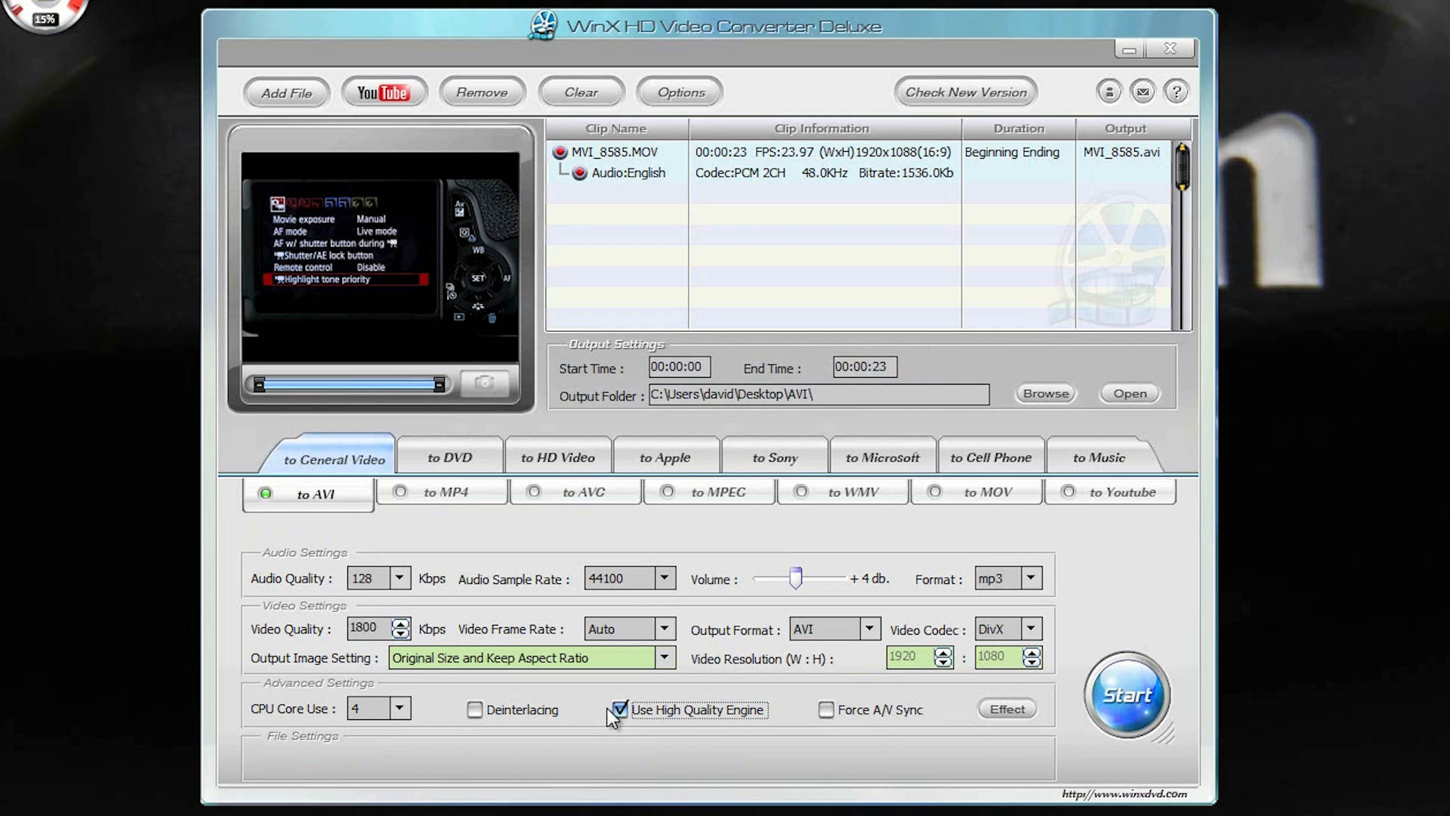
left_click(619, 710)
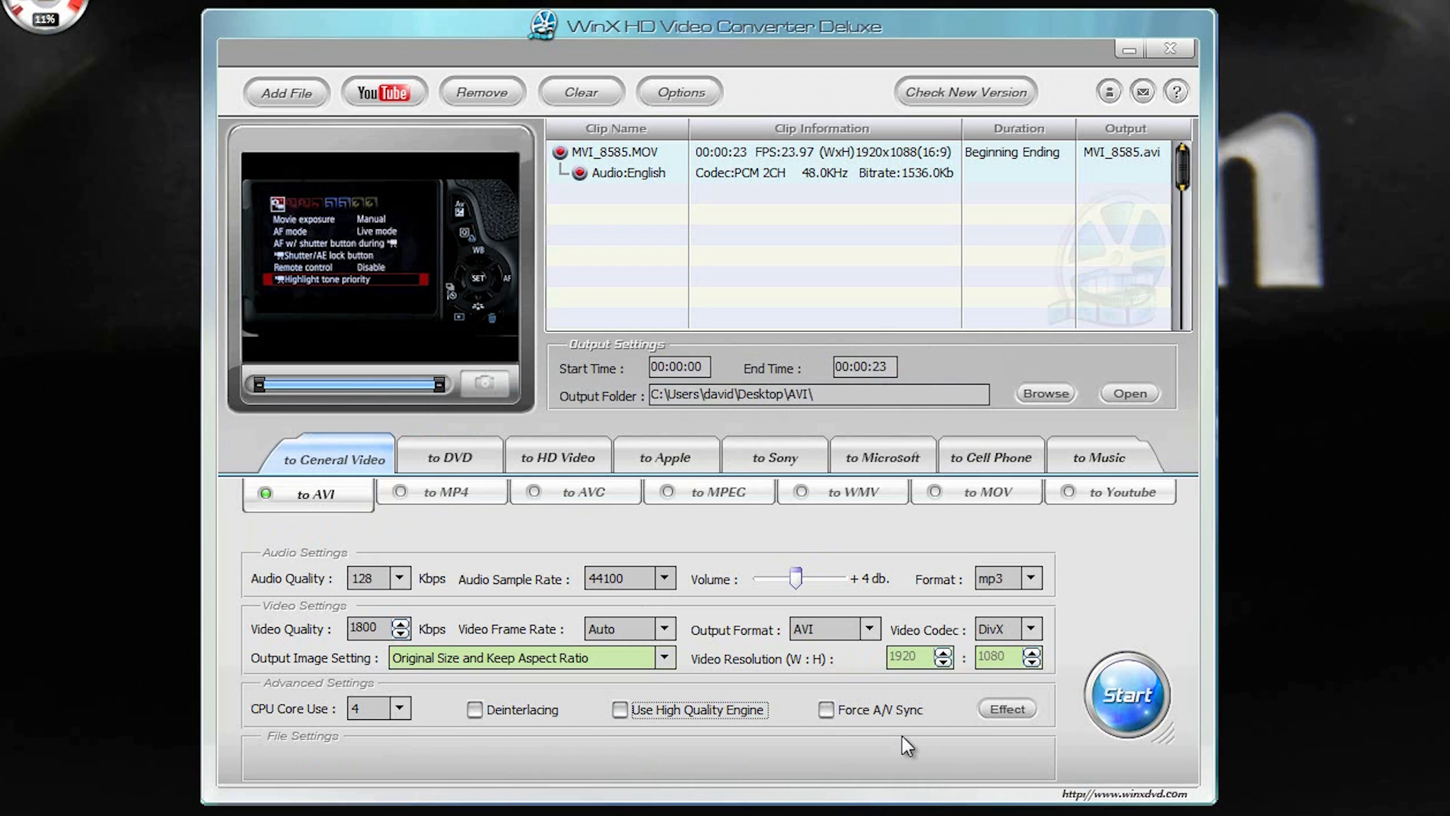
left_click(399, 709)
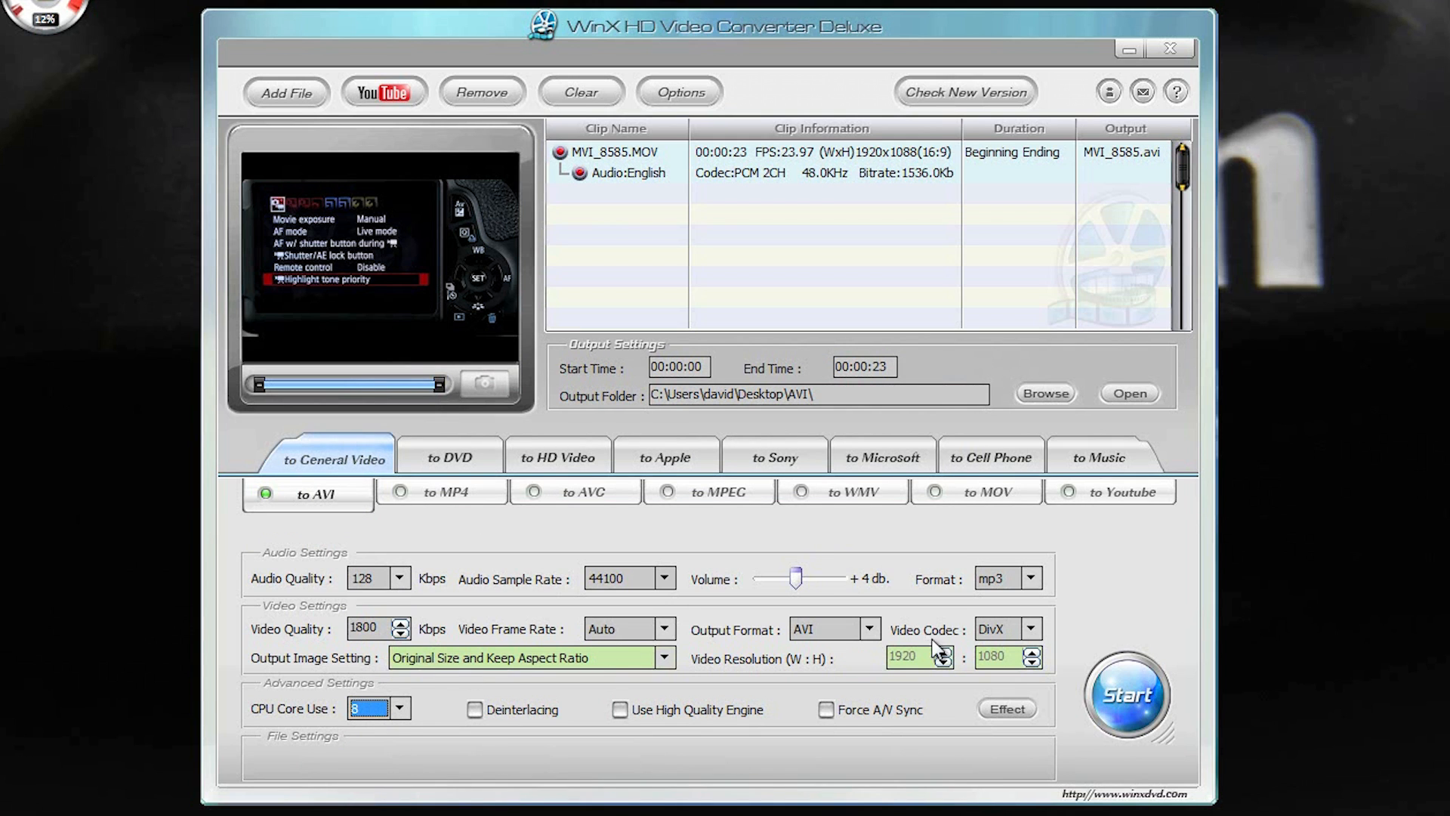
mouse_move(914, 645)
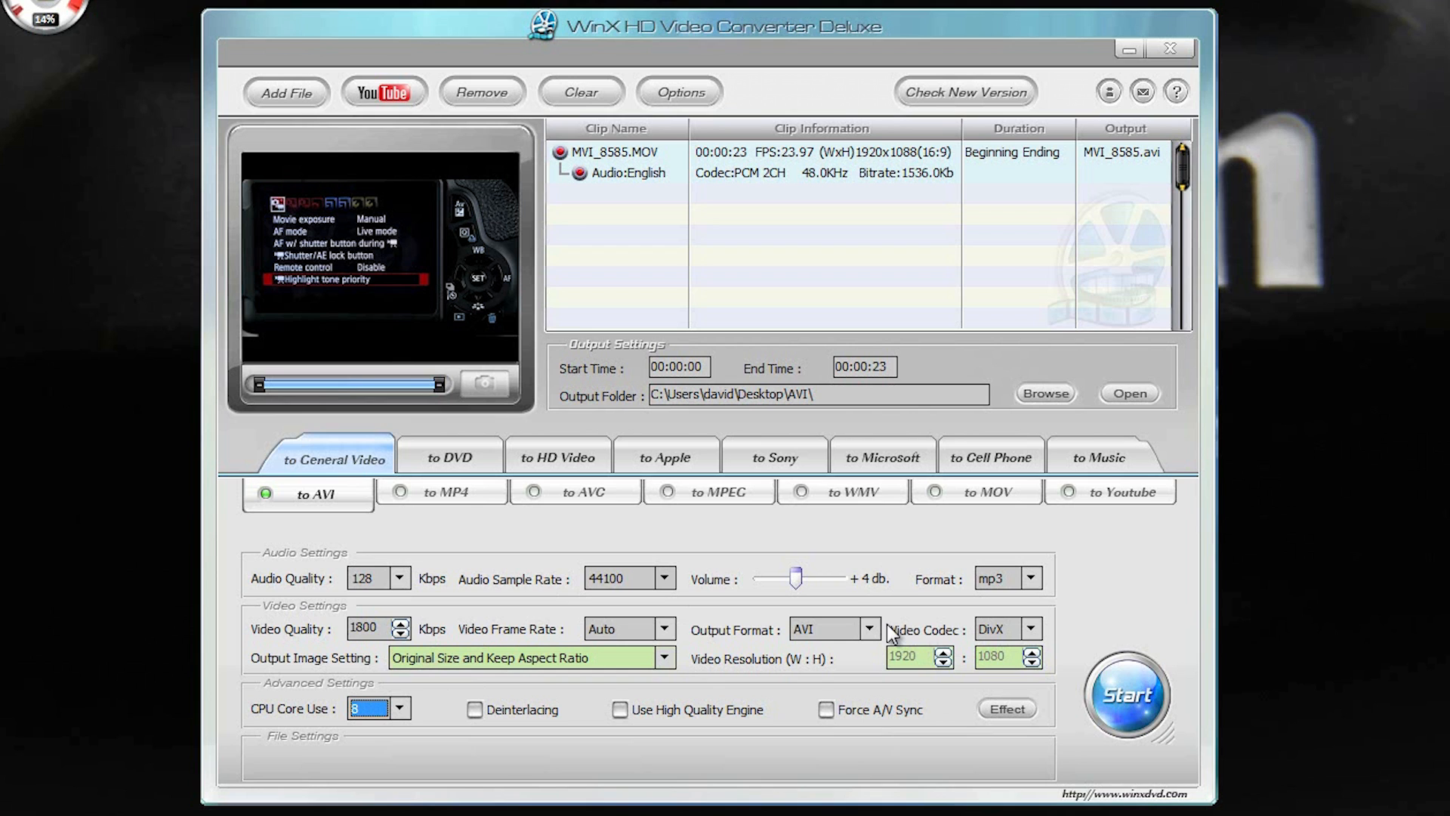
Set the clip to DVD Disc output, keeping NTSC DVD and 16:9 checked
left_click(451, 457)
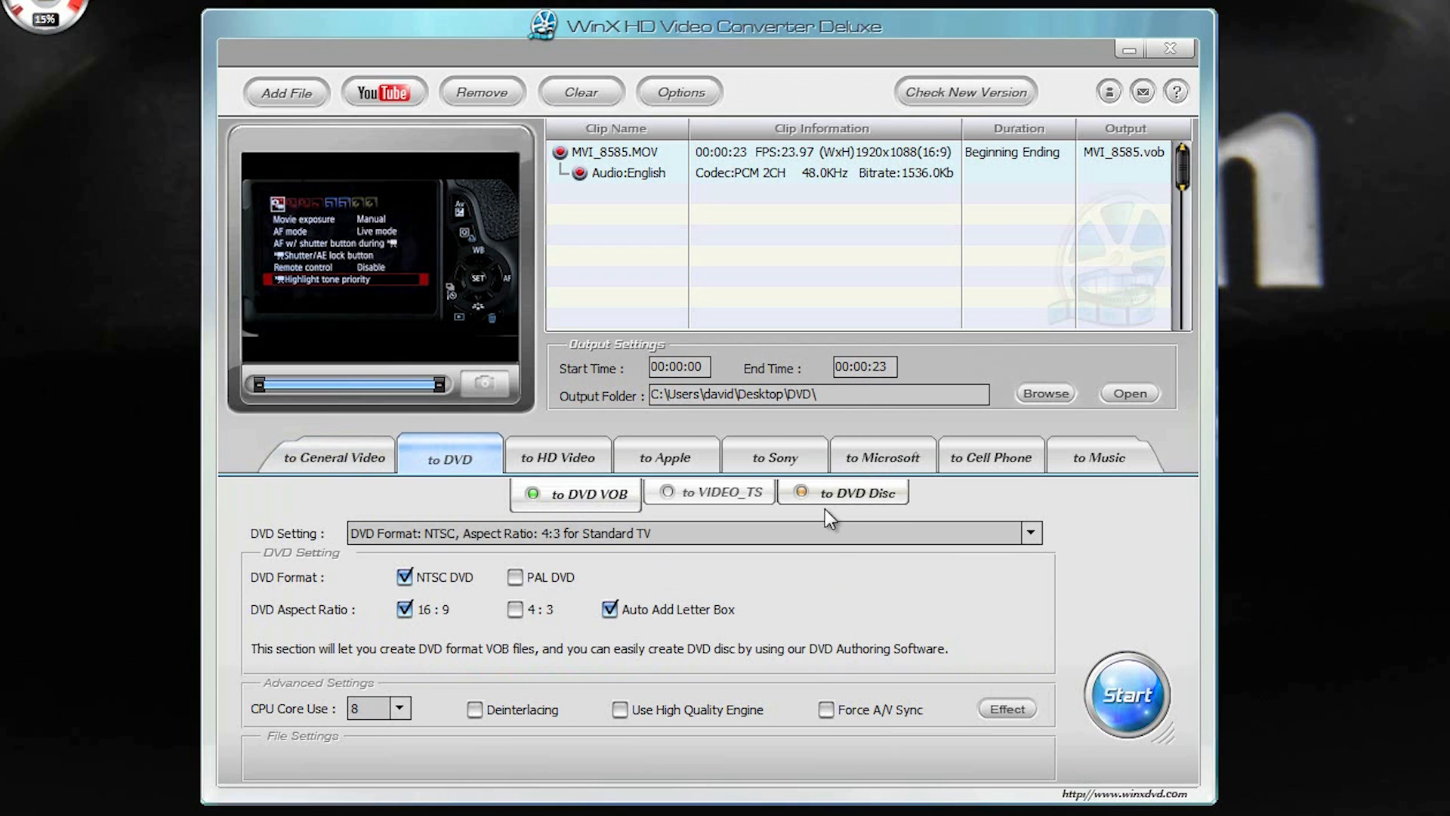
left_click(843, 492)
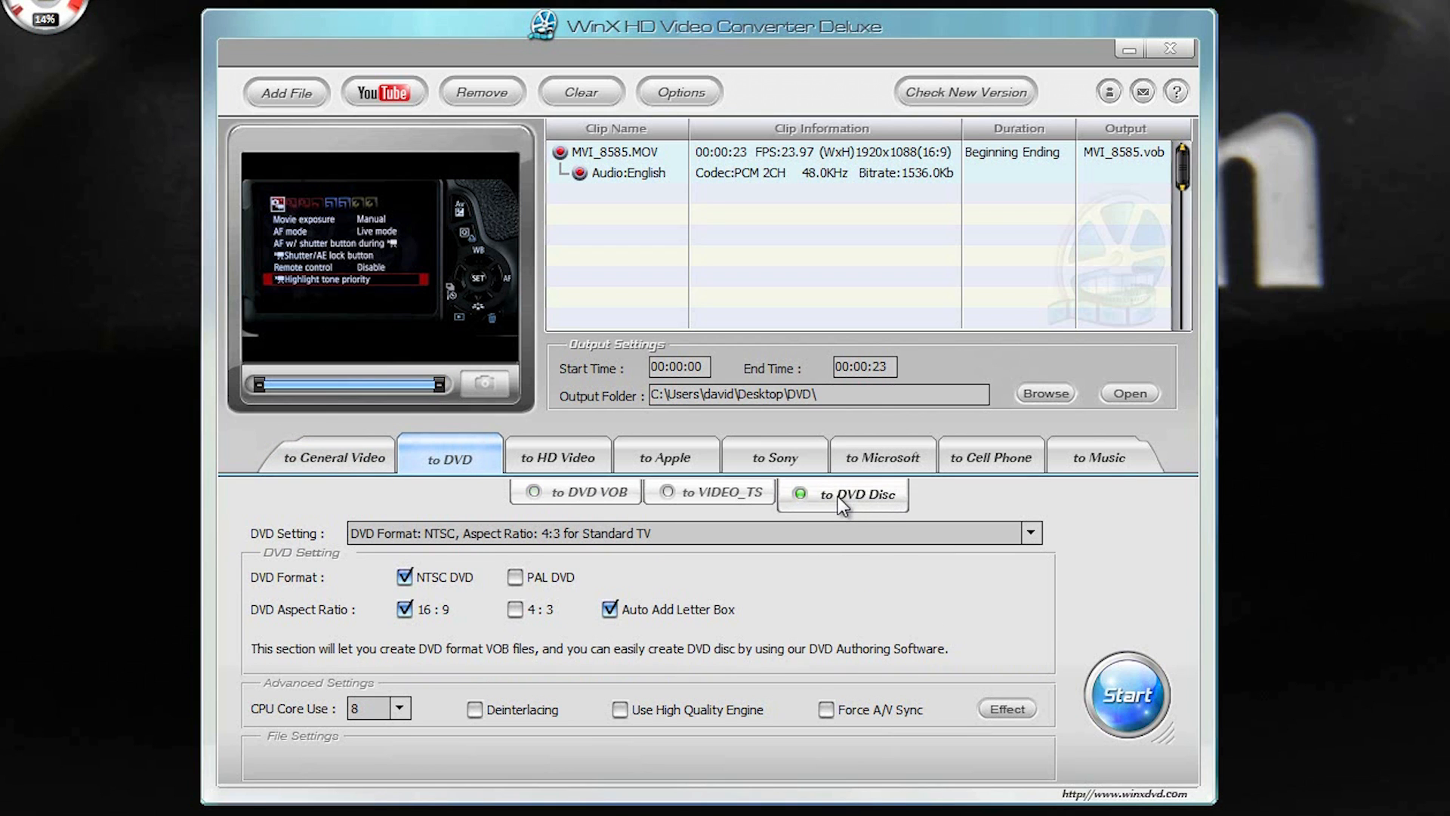
left_click(842, 492)
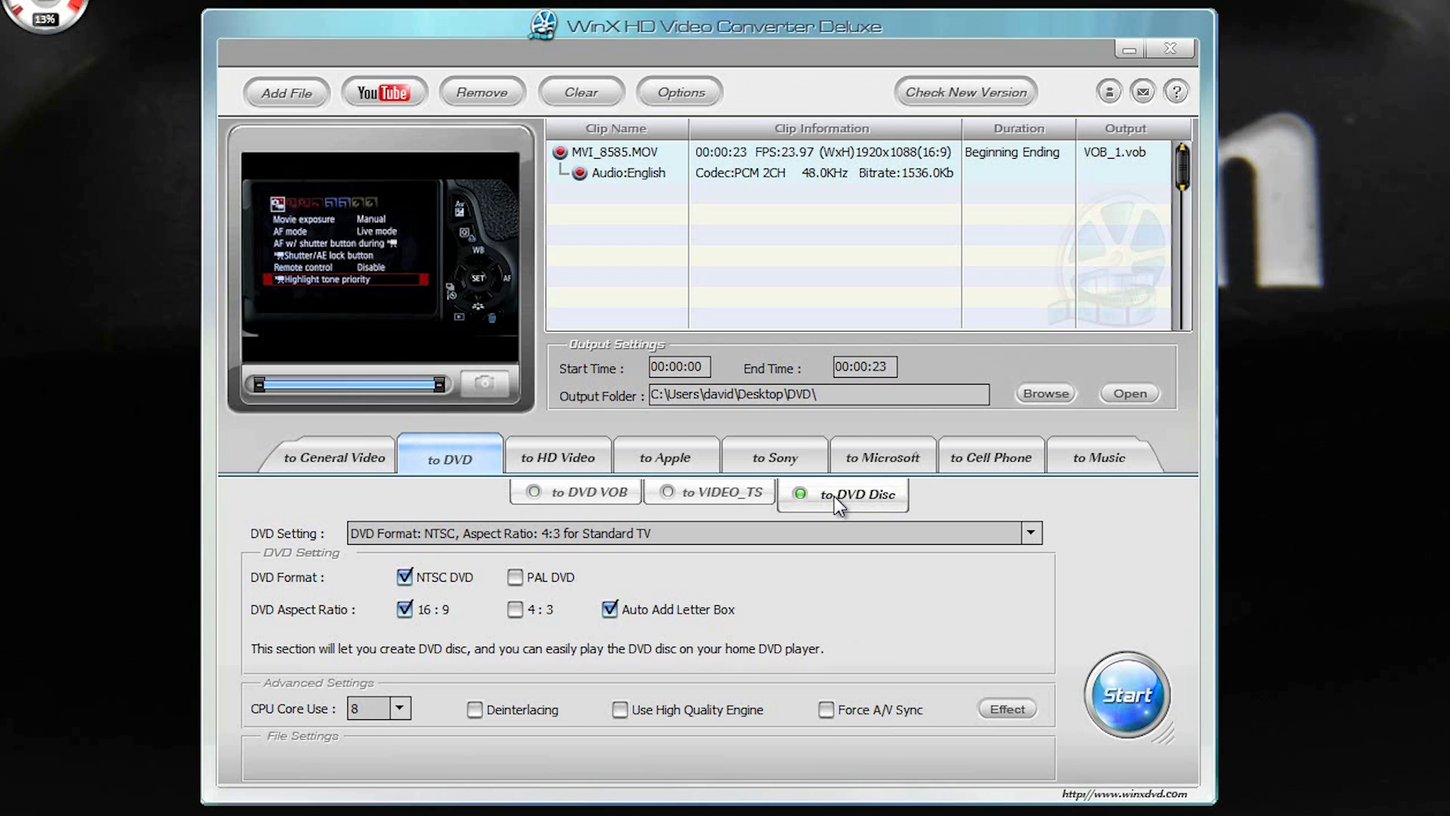
mouse_move(832, 508)
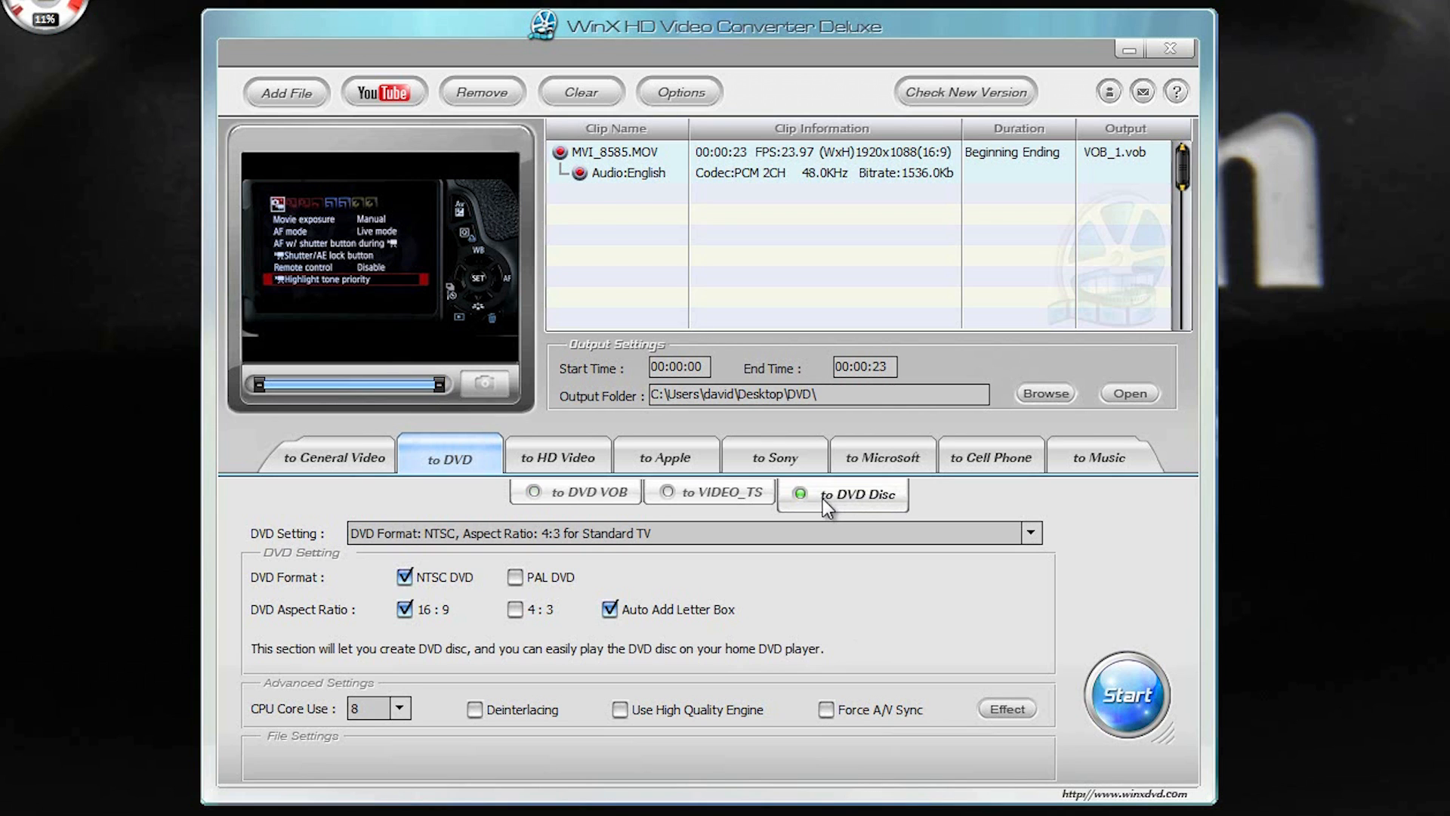
mouse_move(668, 462)
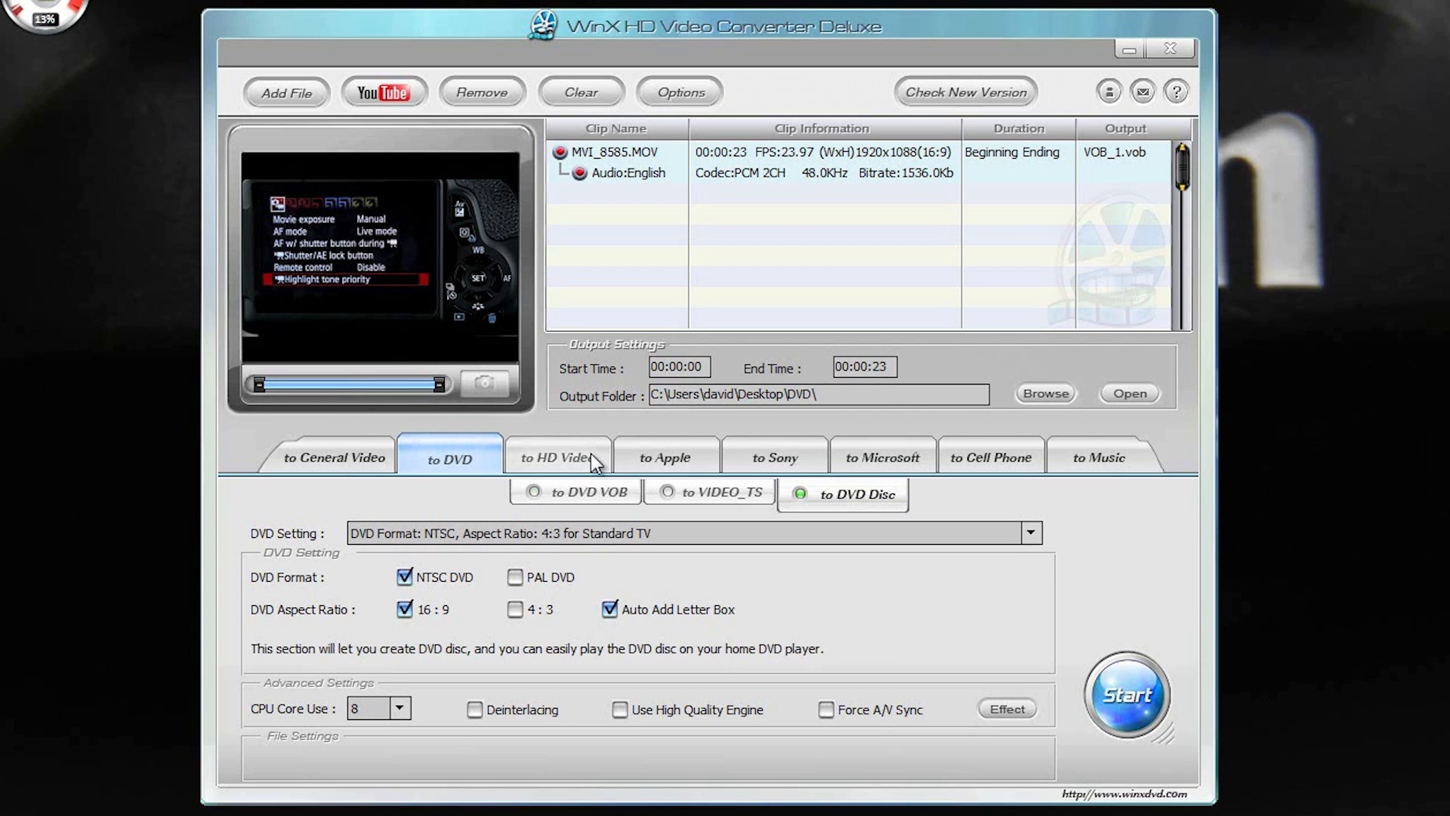
Move through the Apple, Sony and general video presets to the Cell Phone Android HTC Nexus One profile
left_click(666, 456)
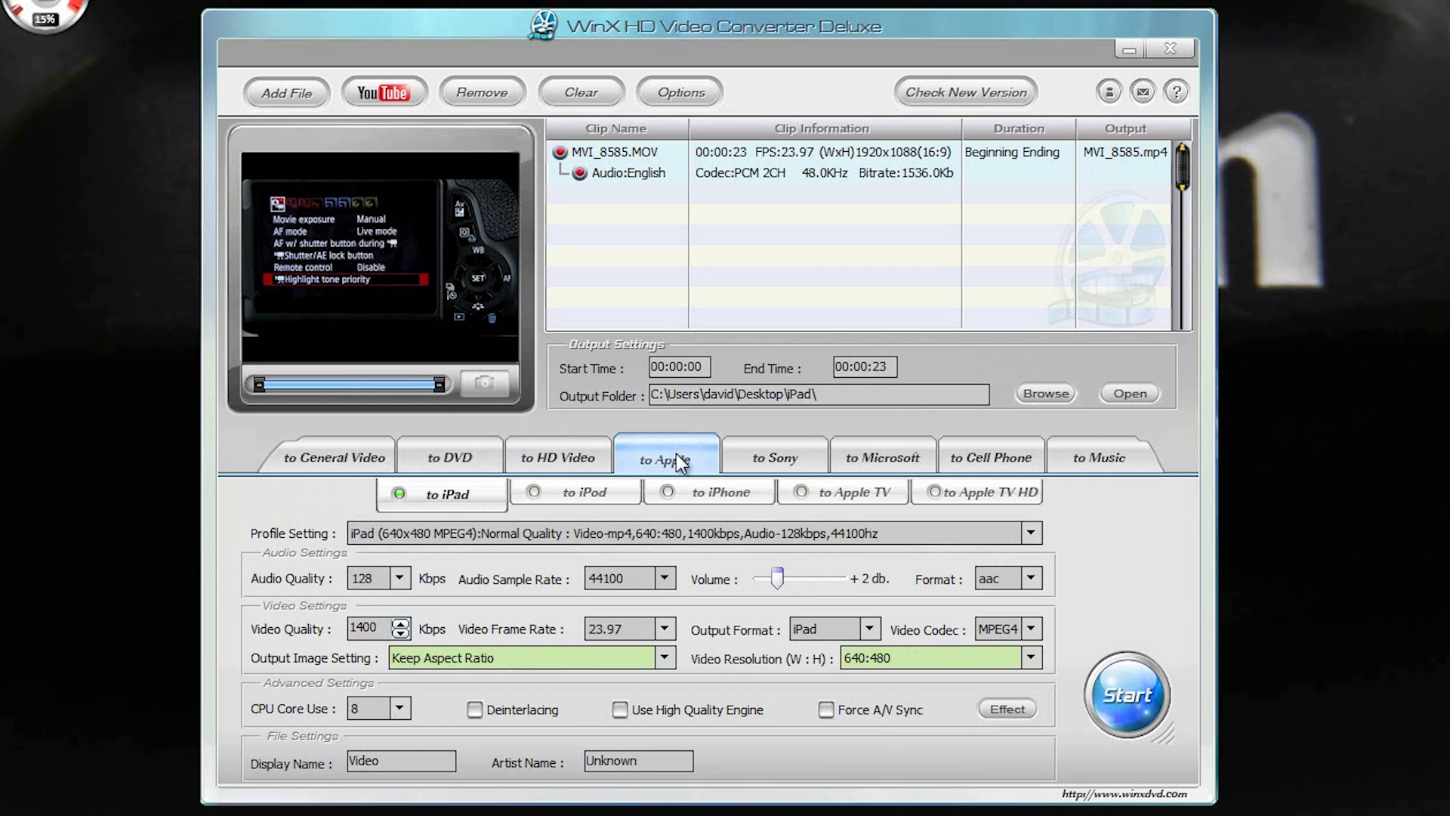
left_click(773, 456)
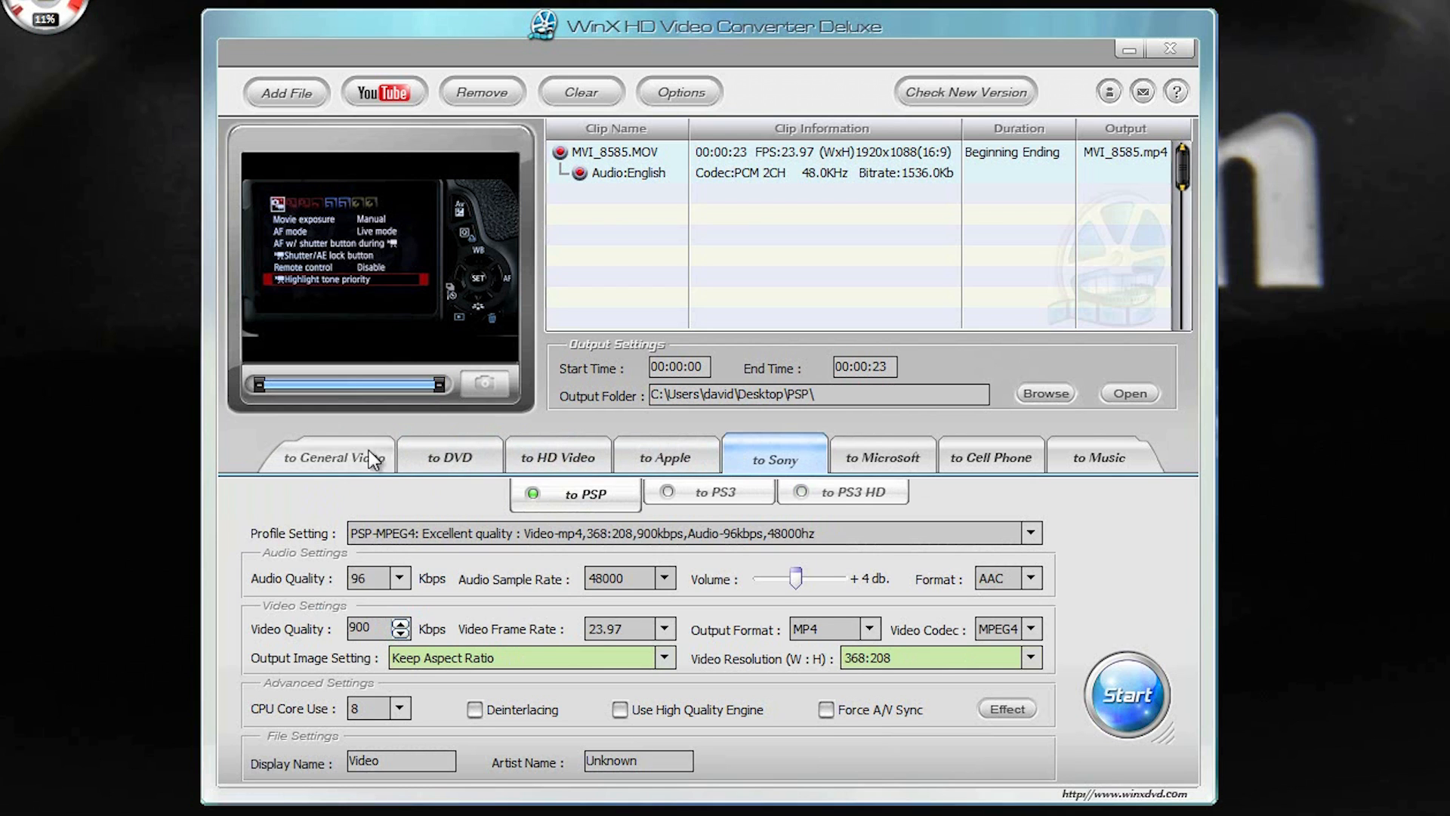
left_click(332, 456)
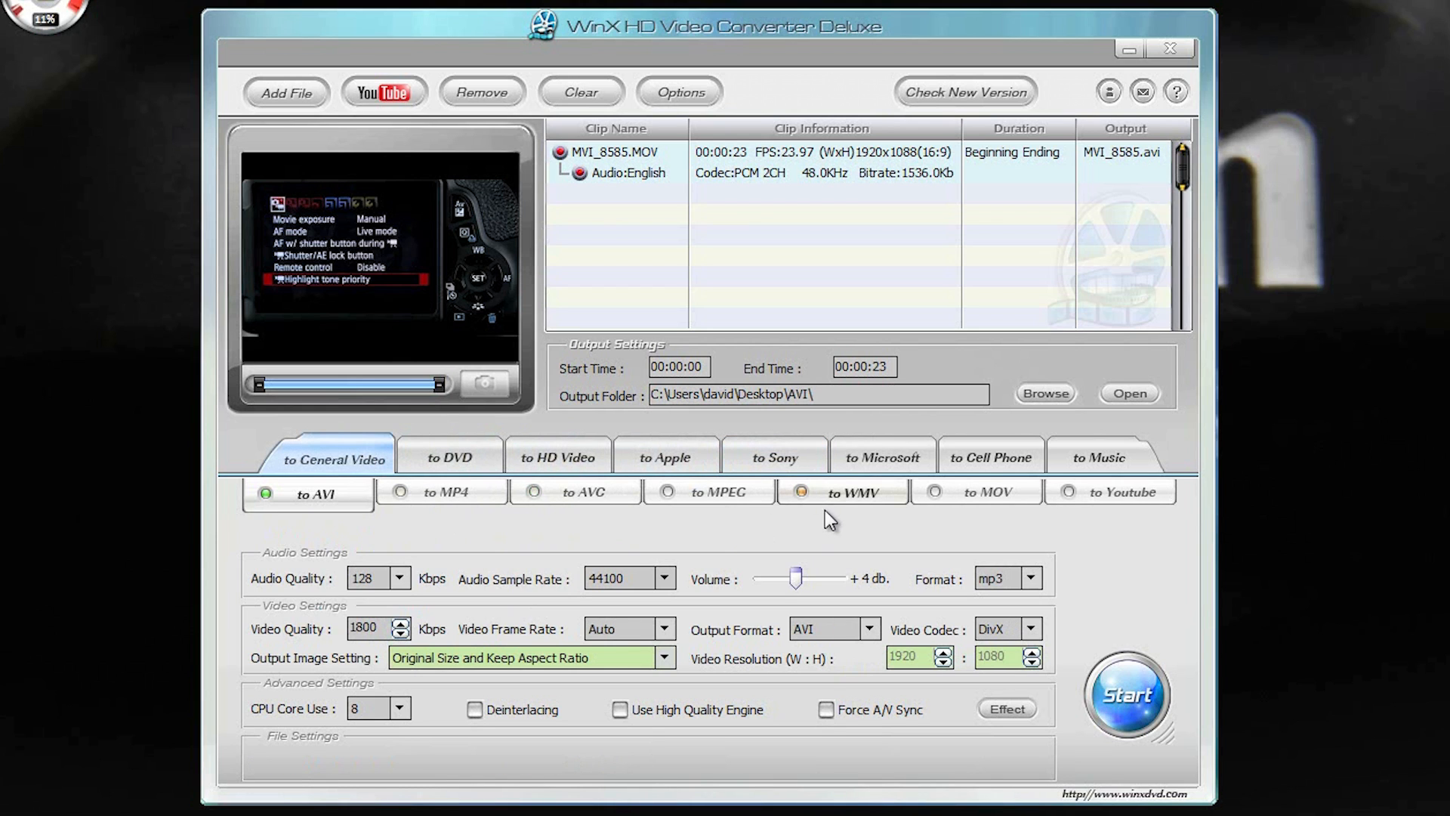
left_click(991, 456)
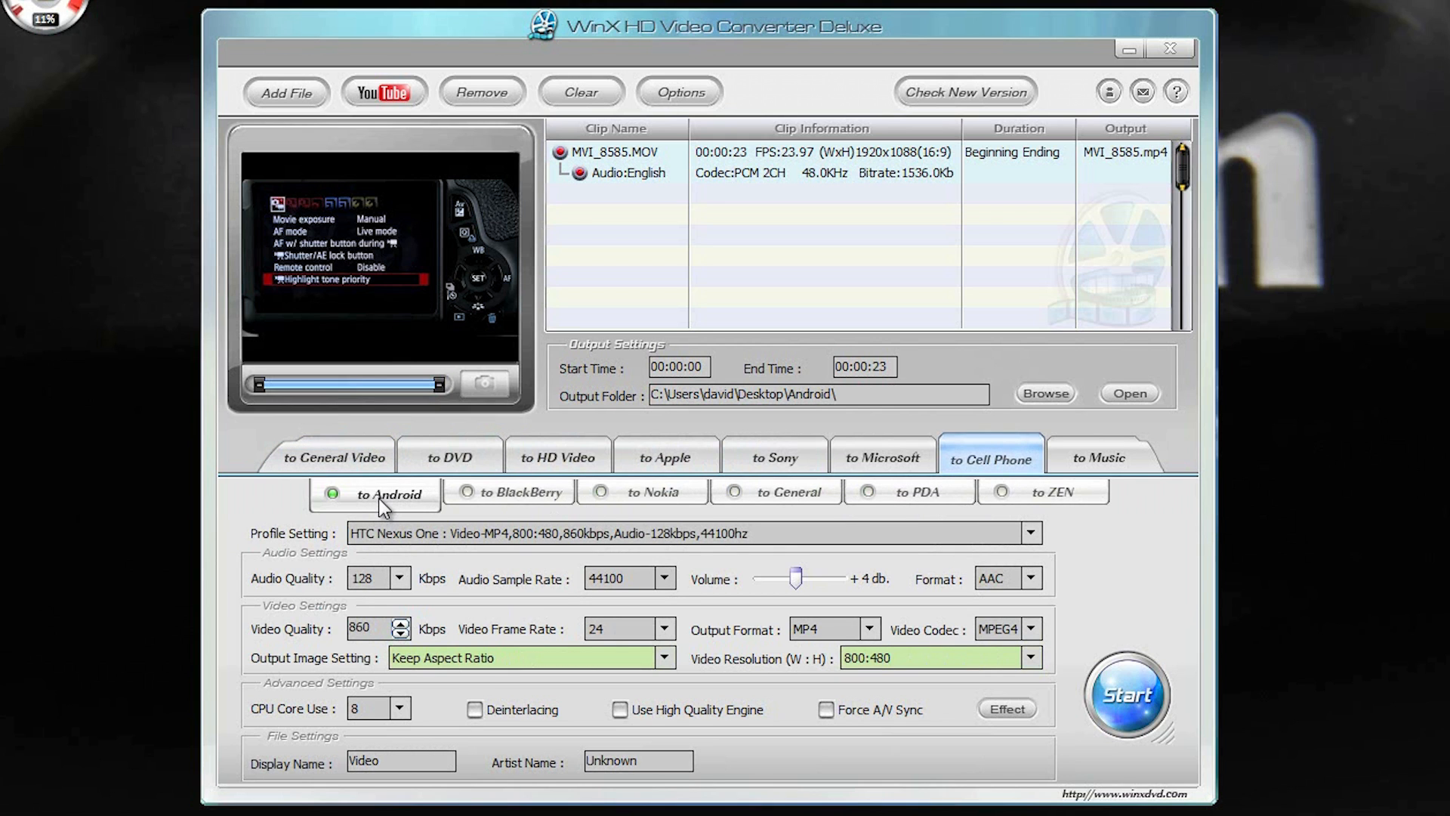
mouse_move(544, 534)
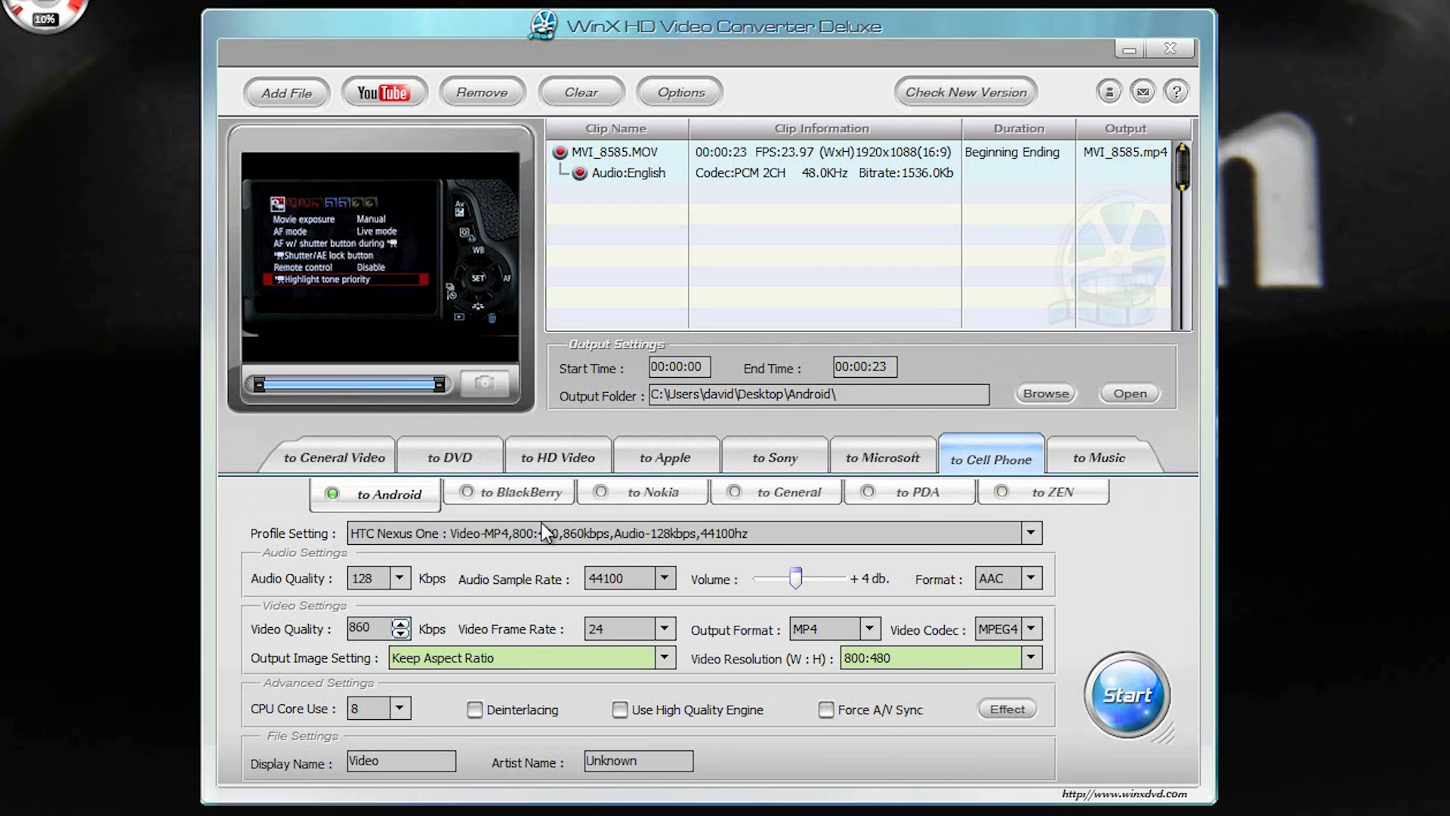
Select the HTC Sprint Hero Android profile: MP4, H264 at 480:320
left_click(1027, 533)
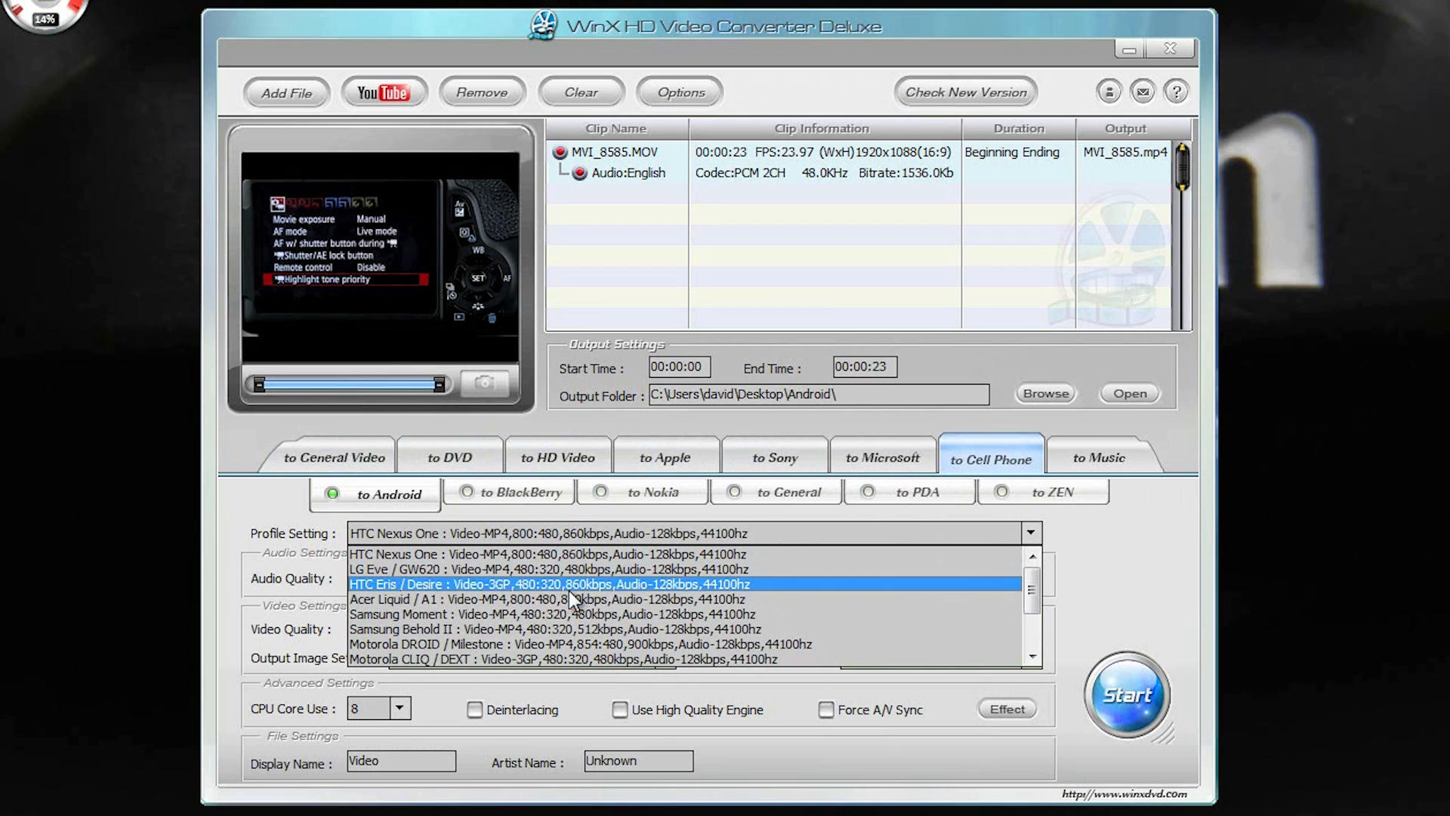
mouse_move(1027, 597)
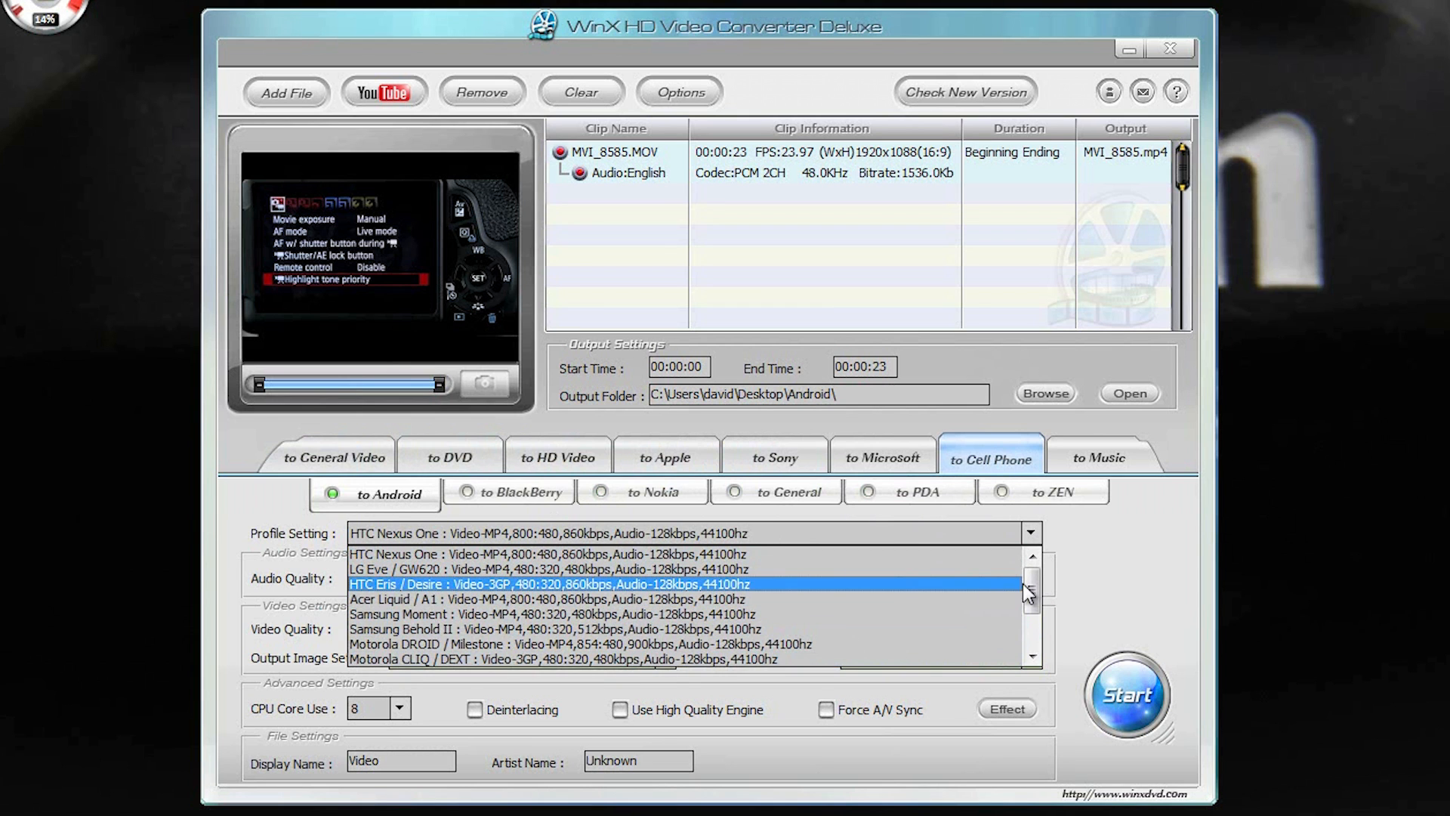
scroll("down", 3)
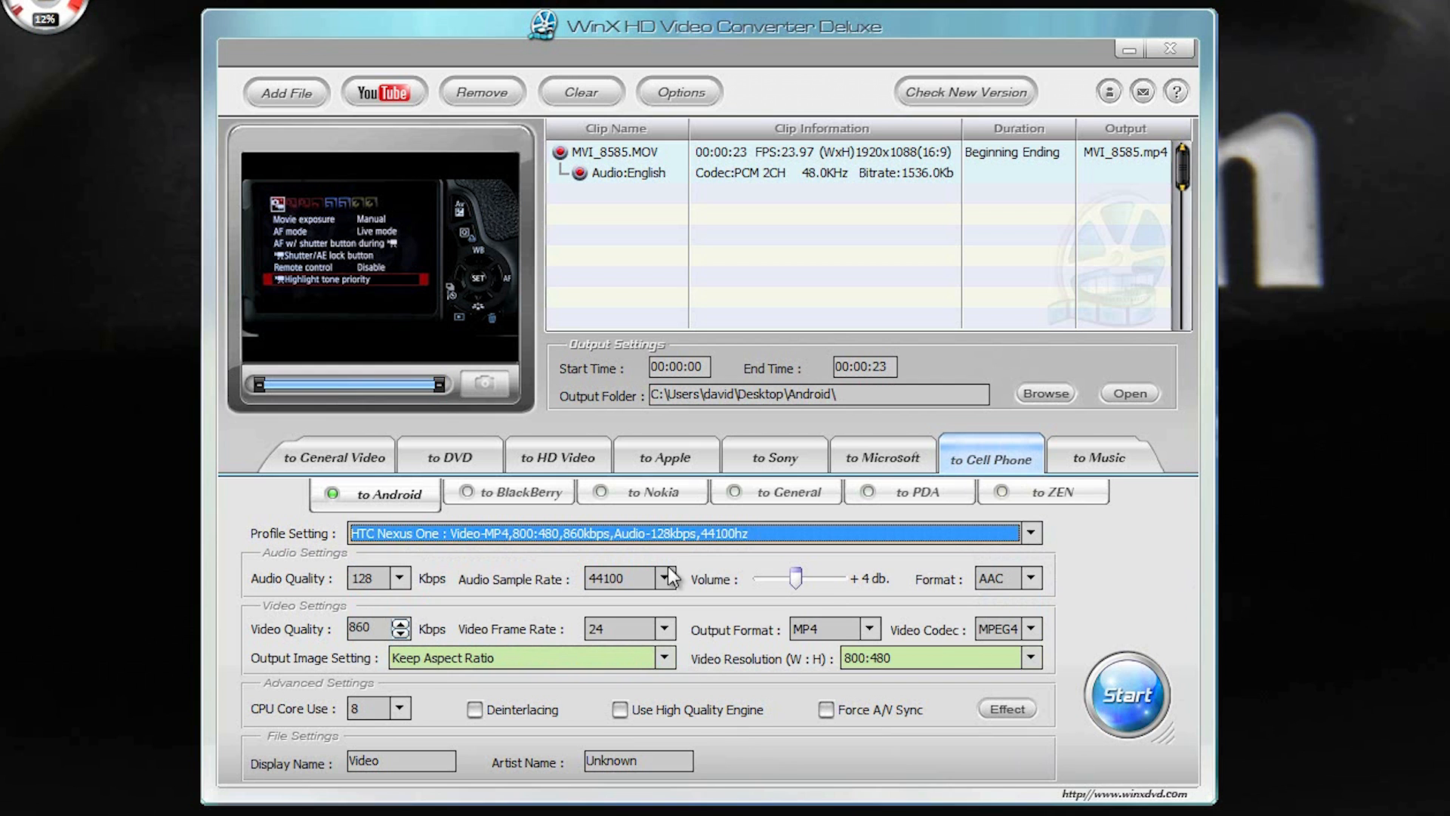
left_click(1029, 533)
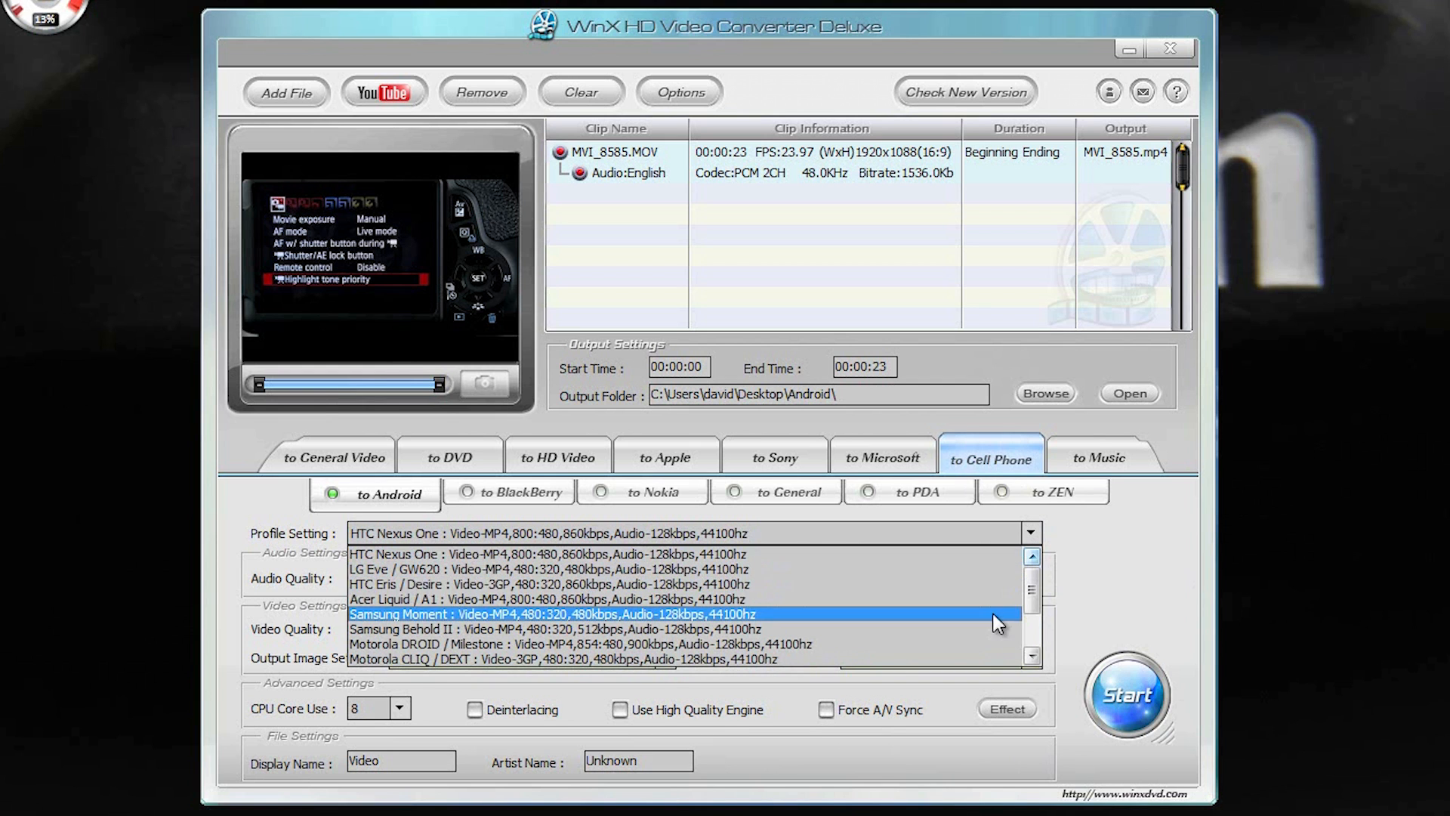
scroll("down", 3)
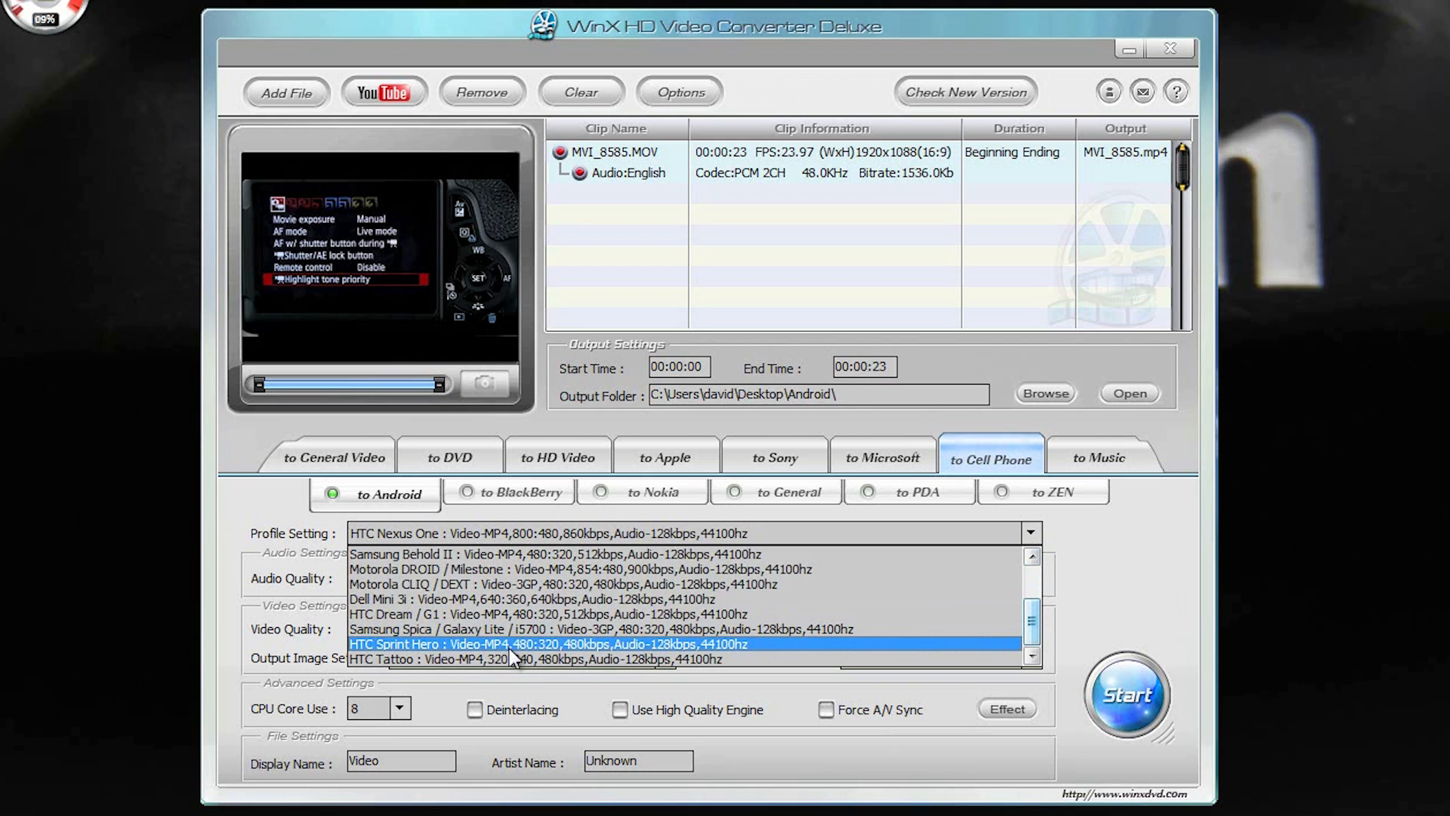
left_click(547, 644)
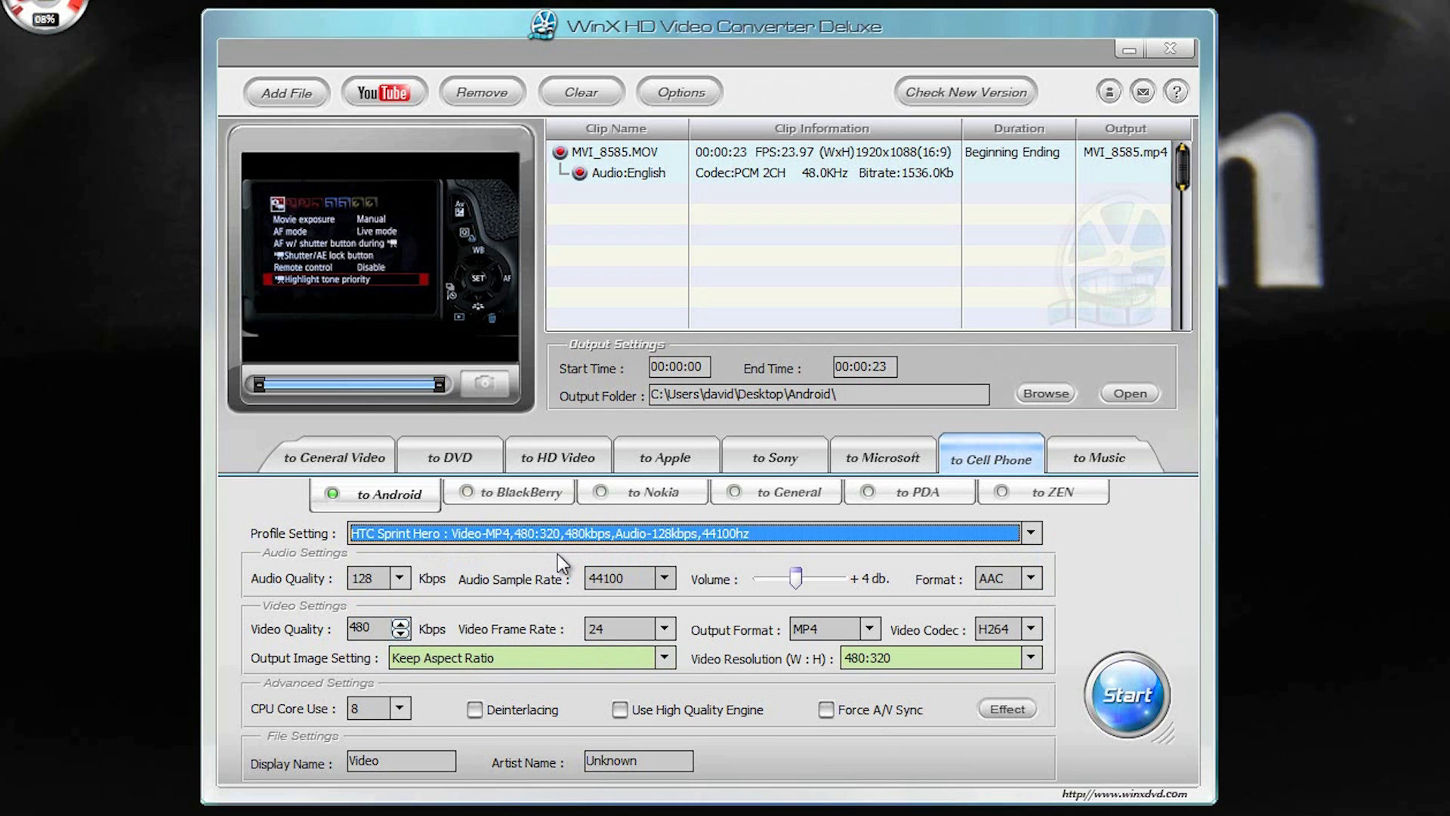
mouse_move(582, 559)
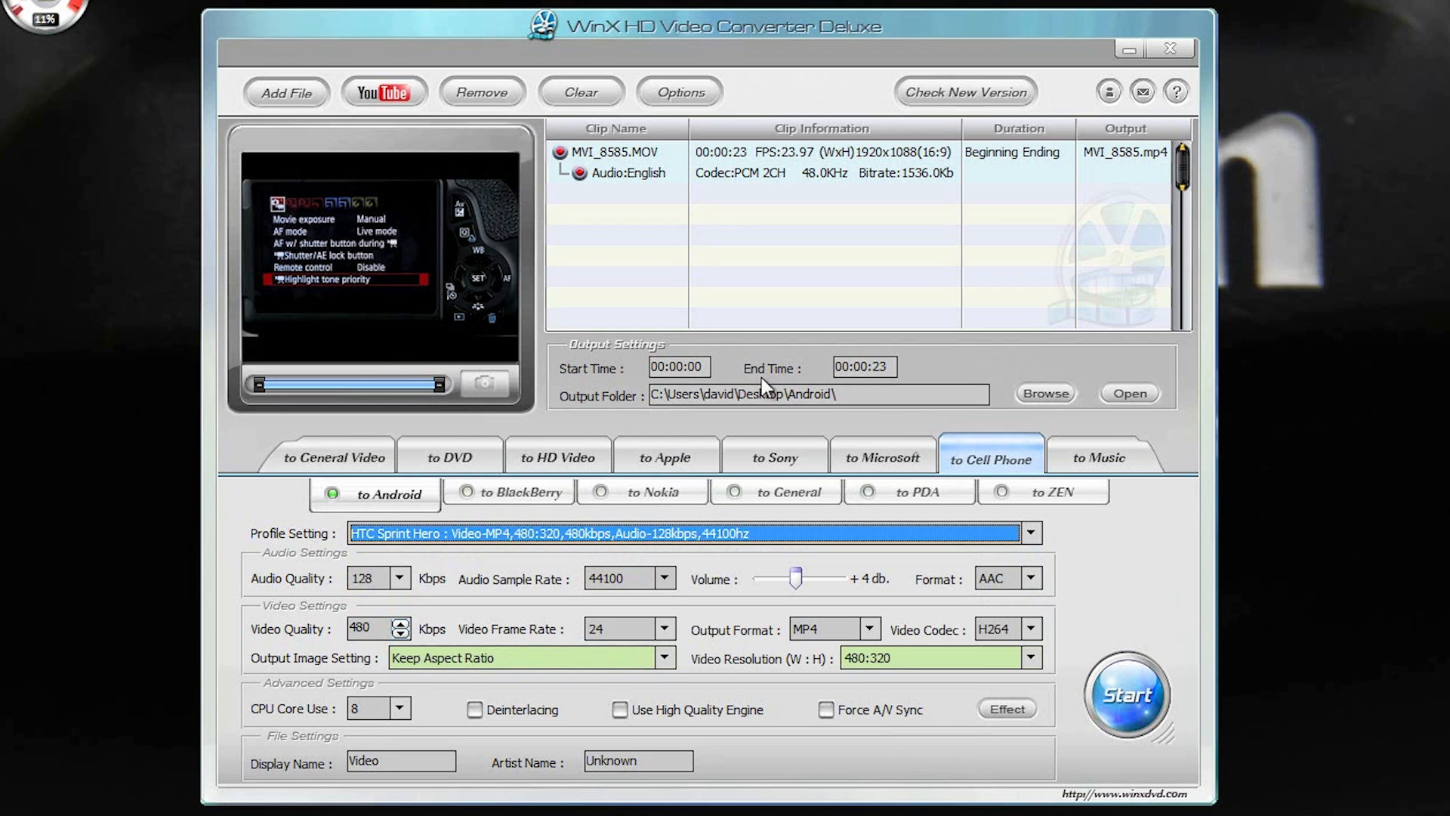
mouse_move(849, 641)
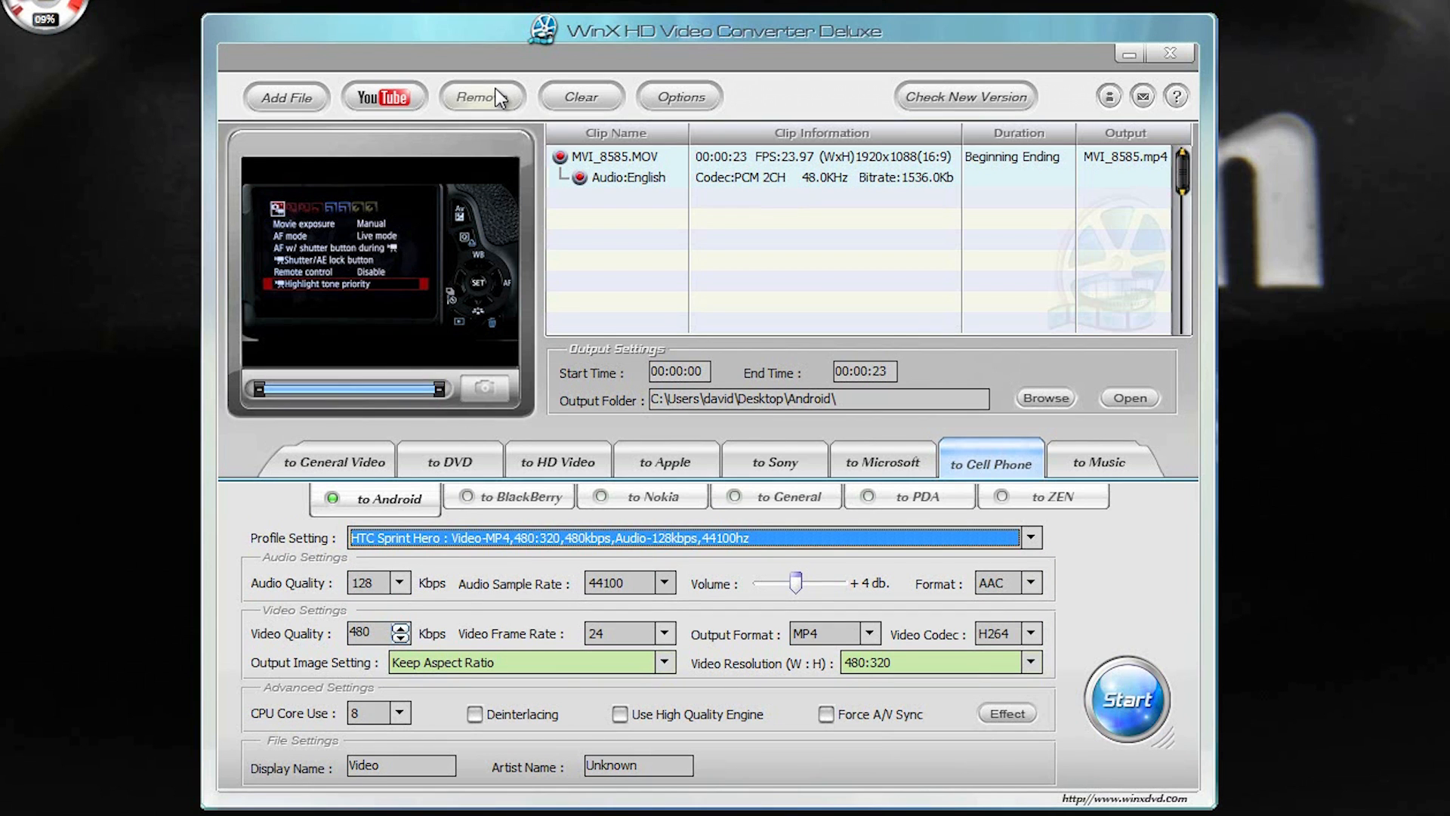
Remove MVI_8585.MOV from the conversion list, leaving it empty
left_click(480, 97)
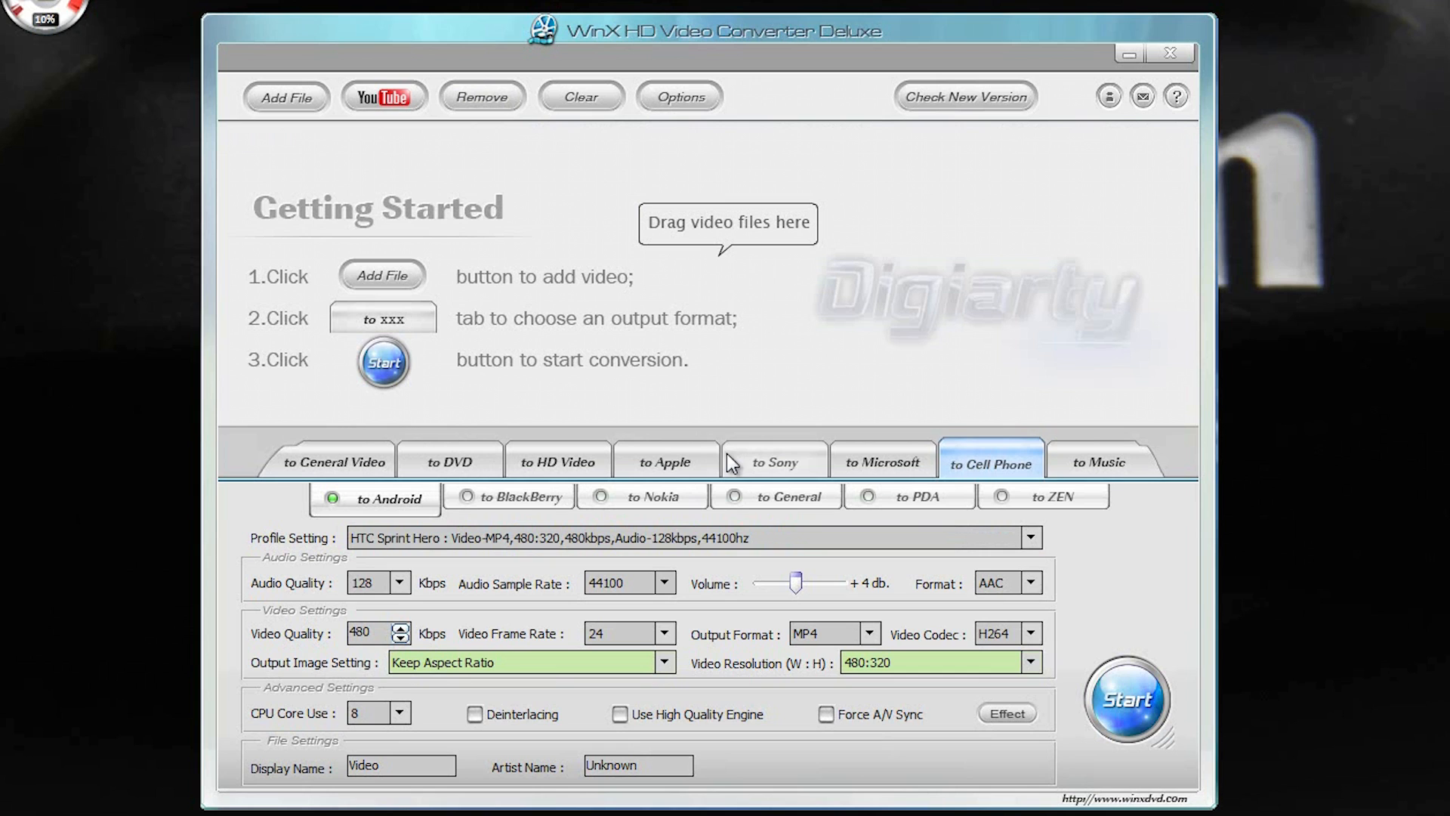
mouse_move(724, 430)
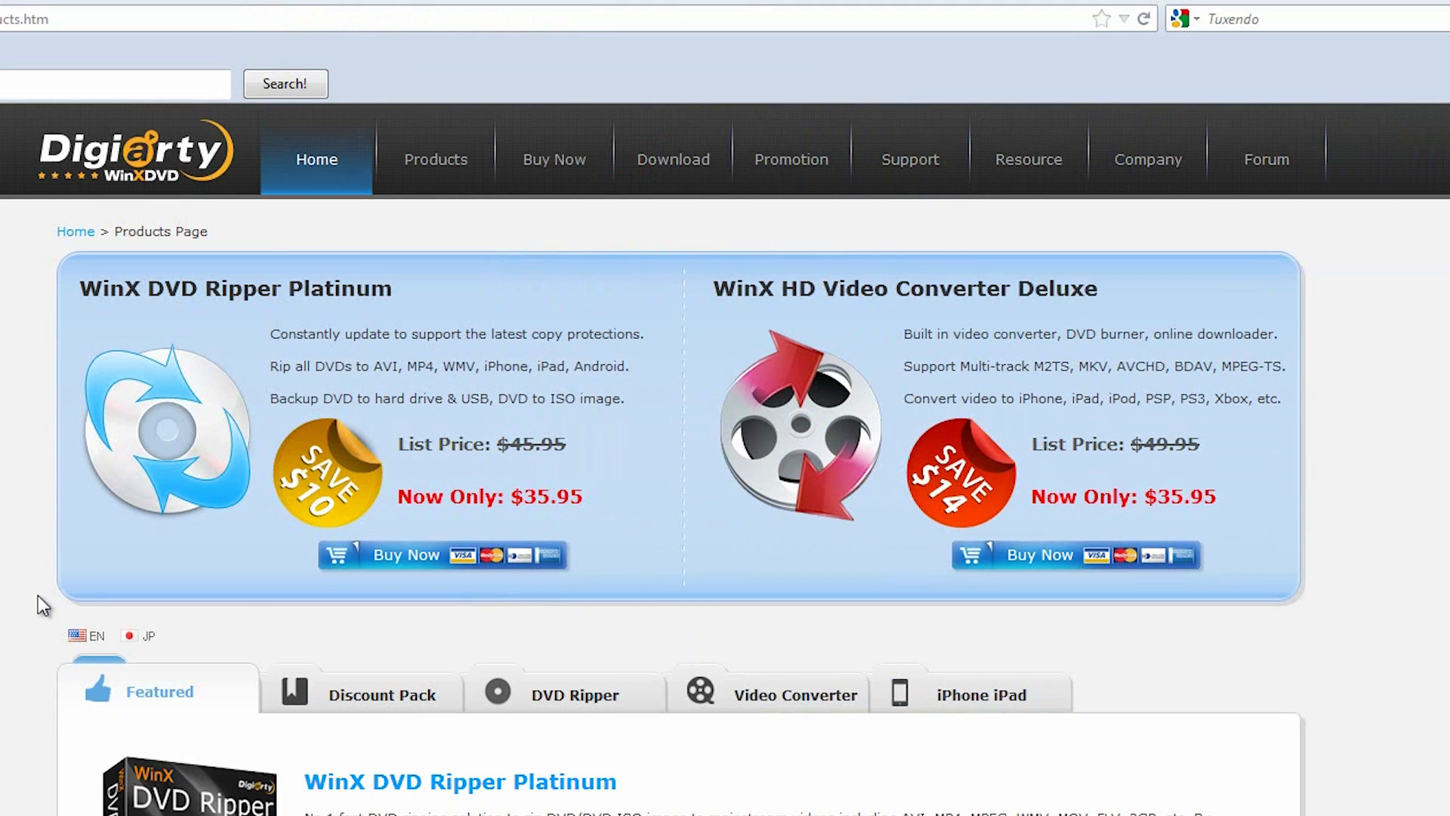
scroll("down", 3)
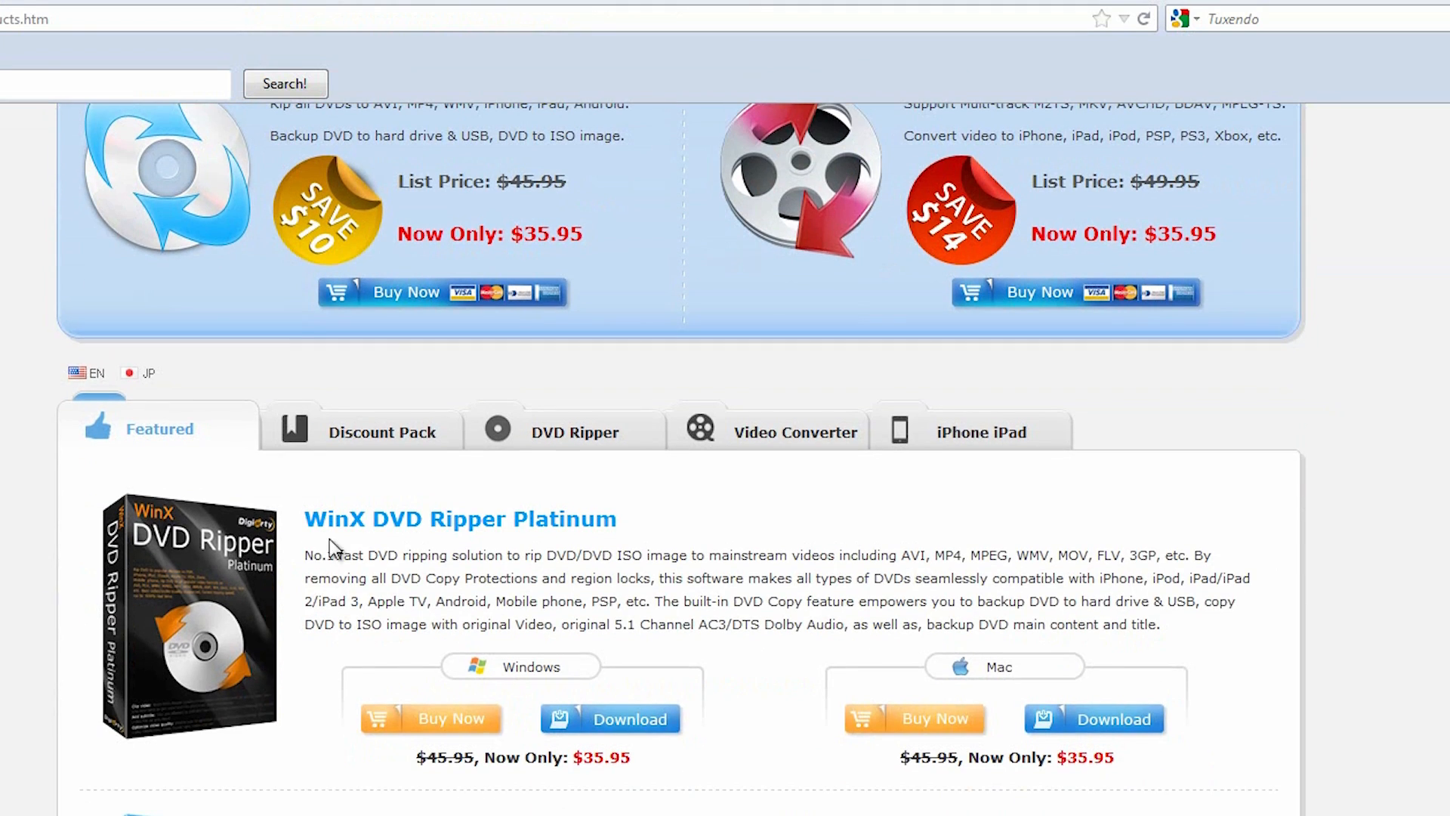
scroll("down", 3)
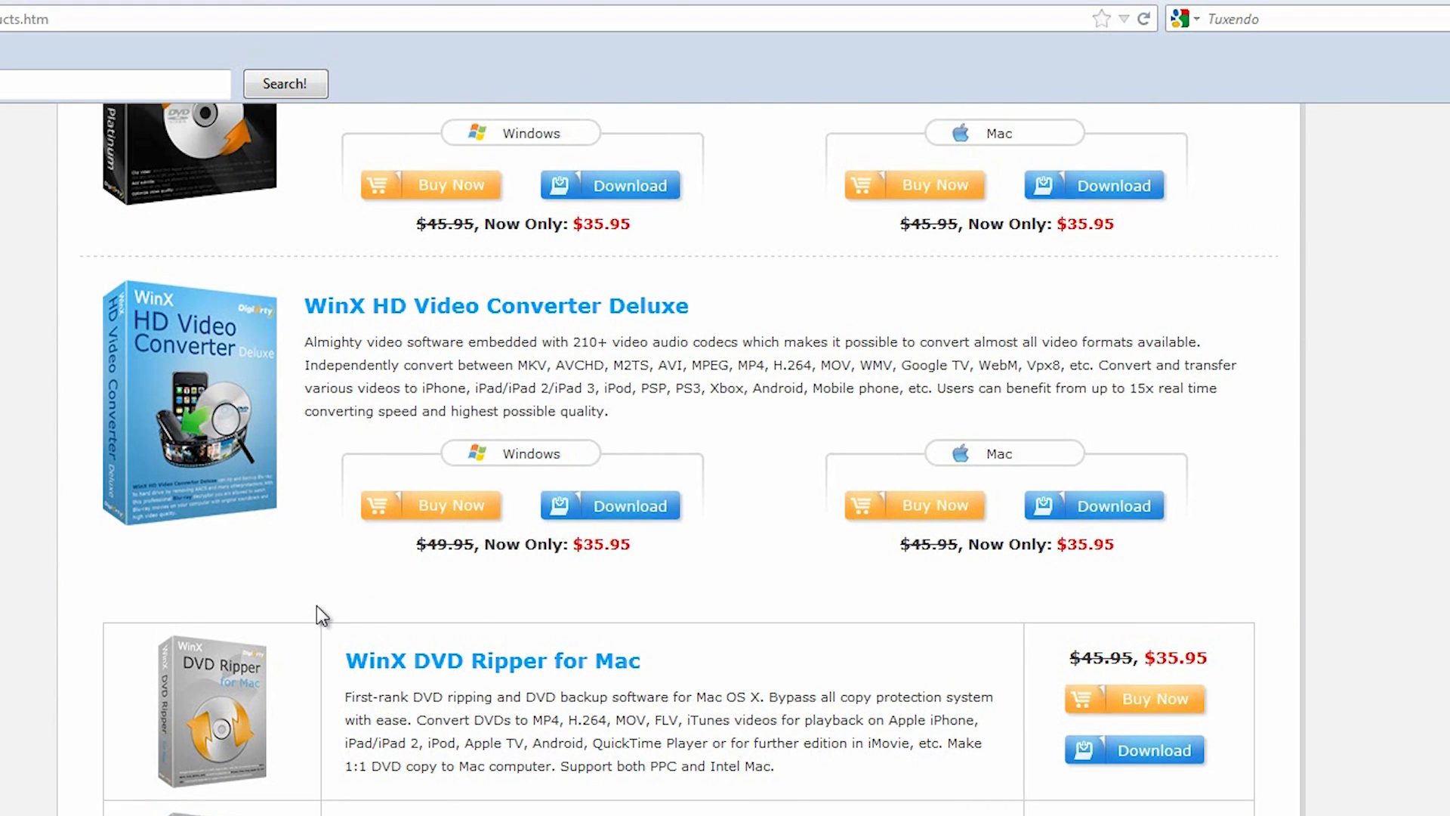
scroll("down", 3)
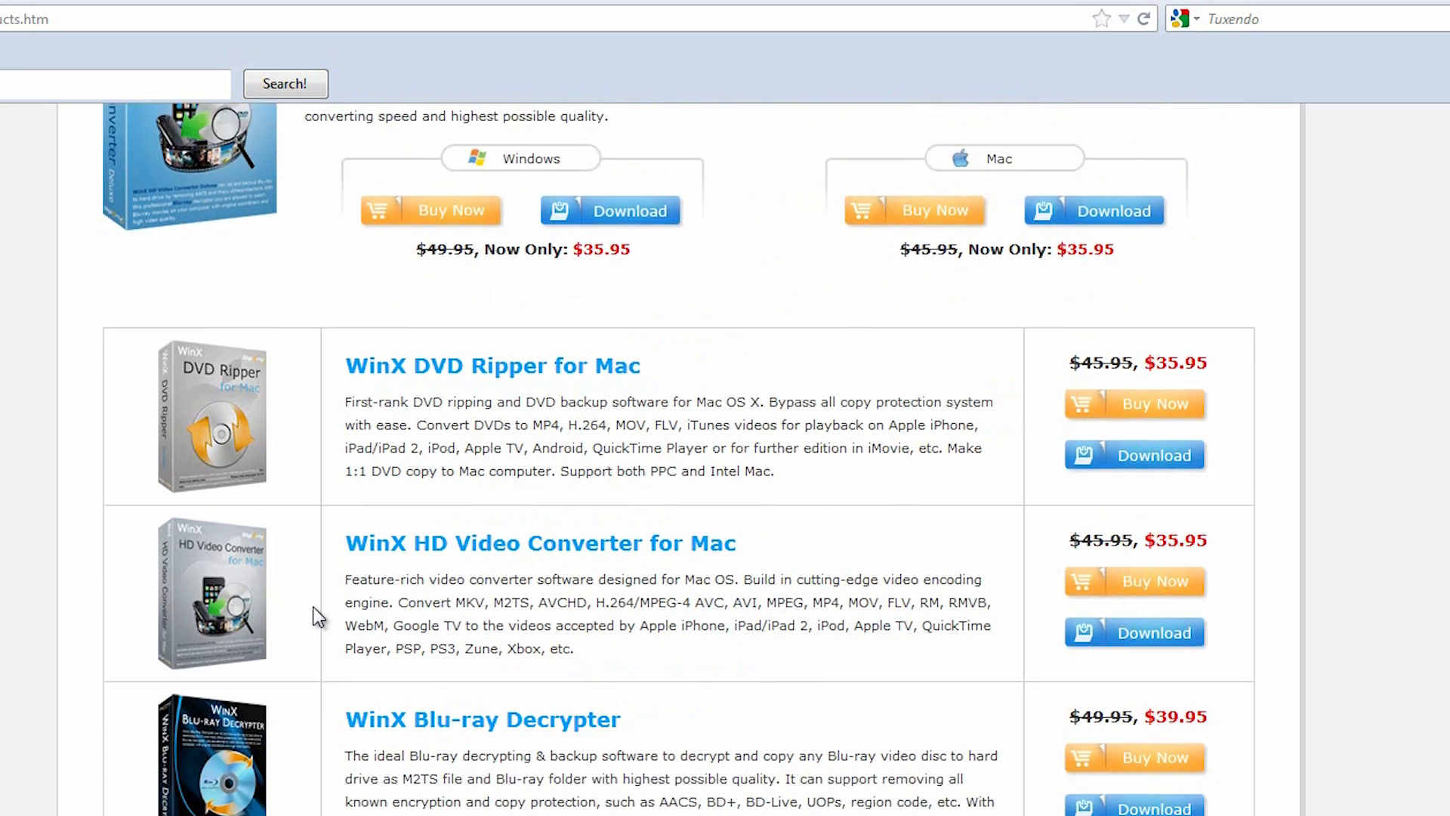
scroll("down", 3)
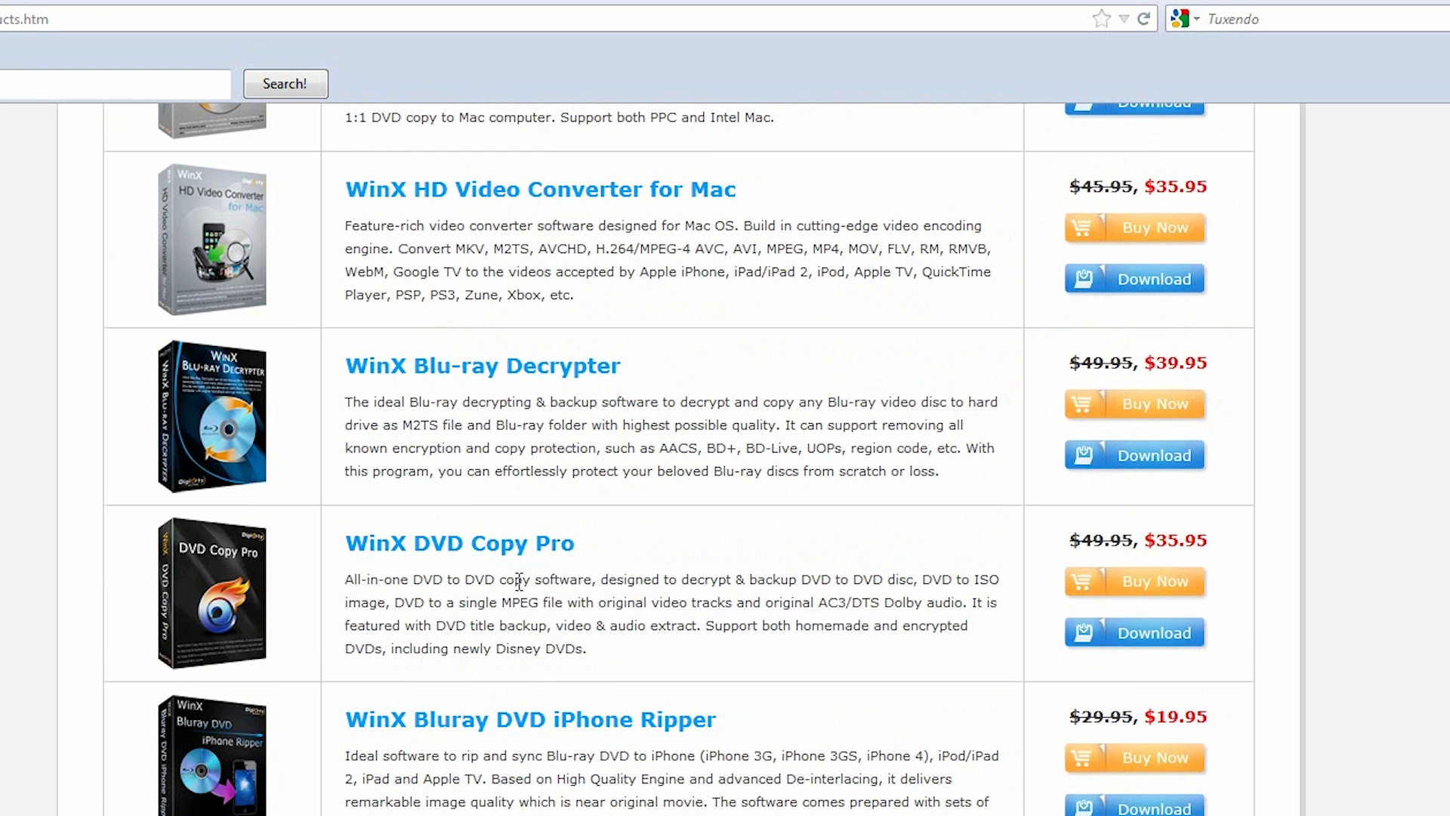
scroll("down", 3)
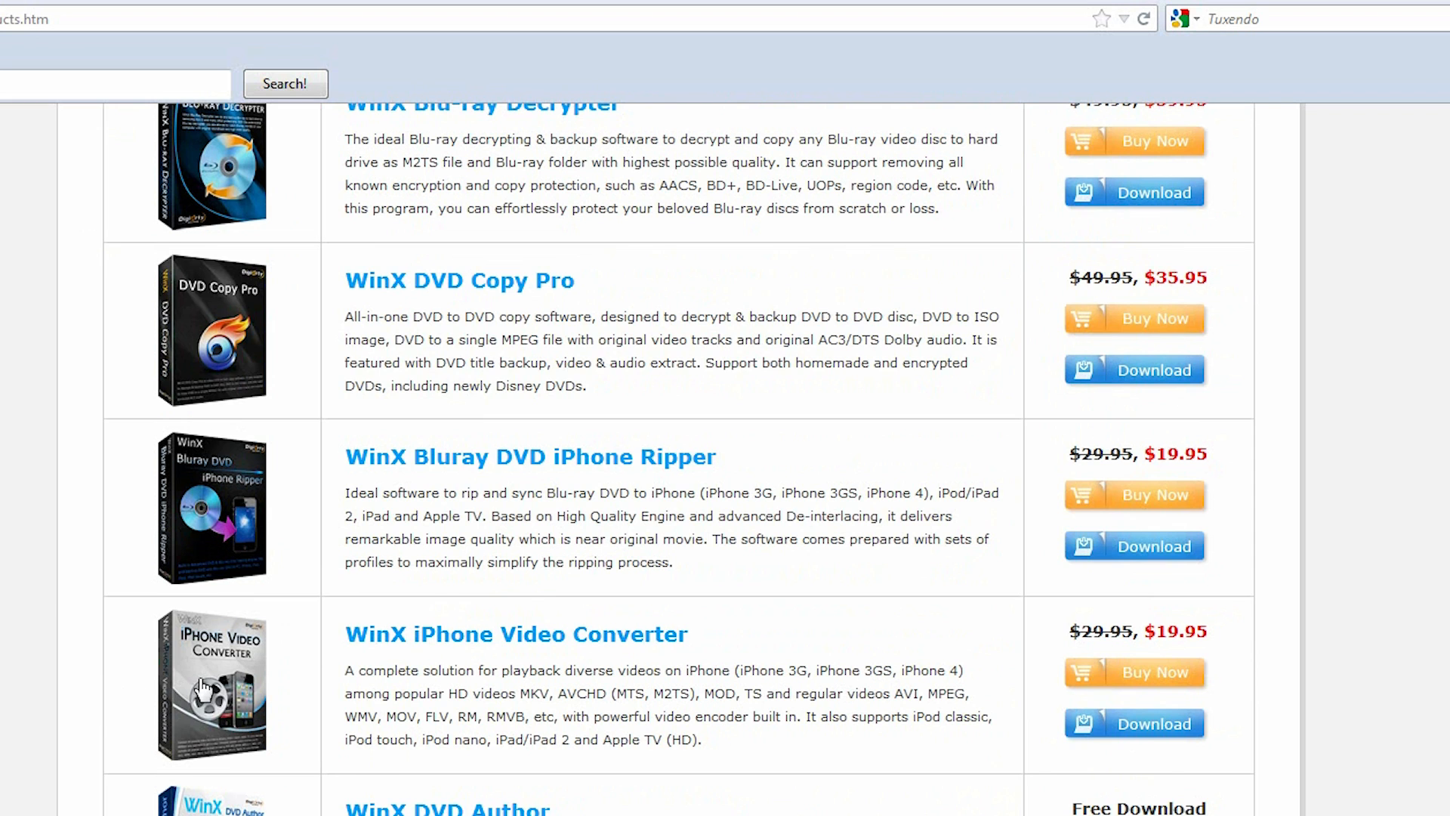
scroll("down", 3)
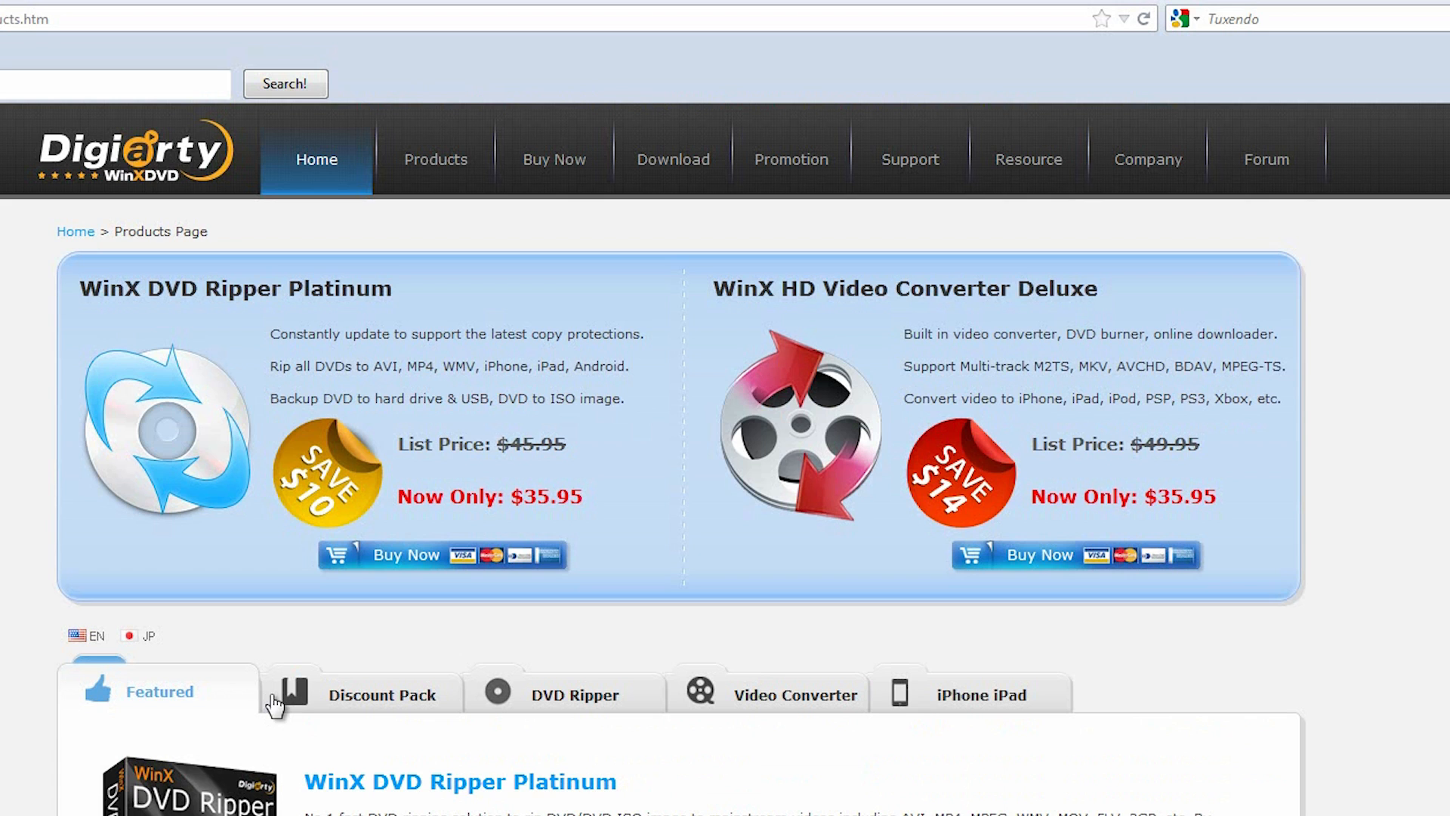
mouse_move(314, 667)
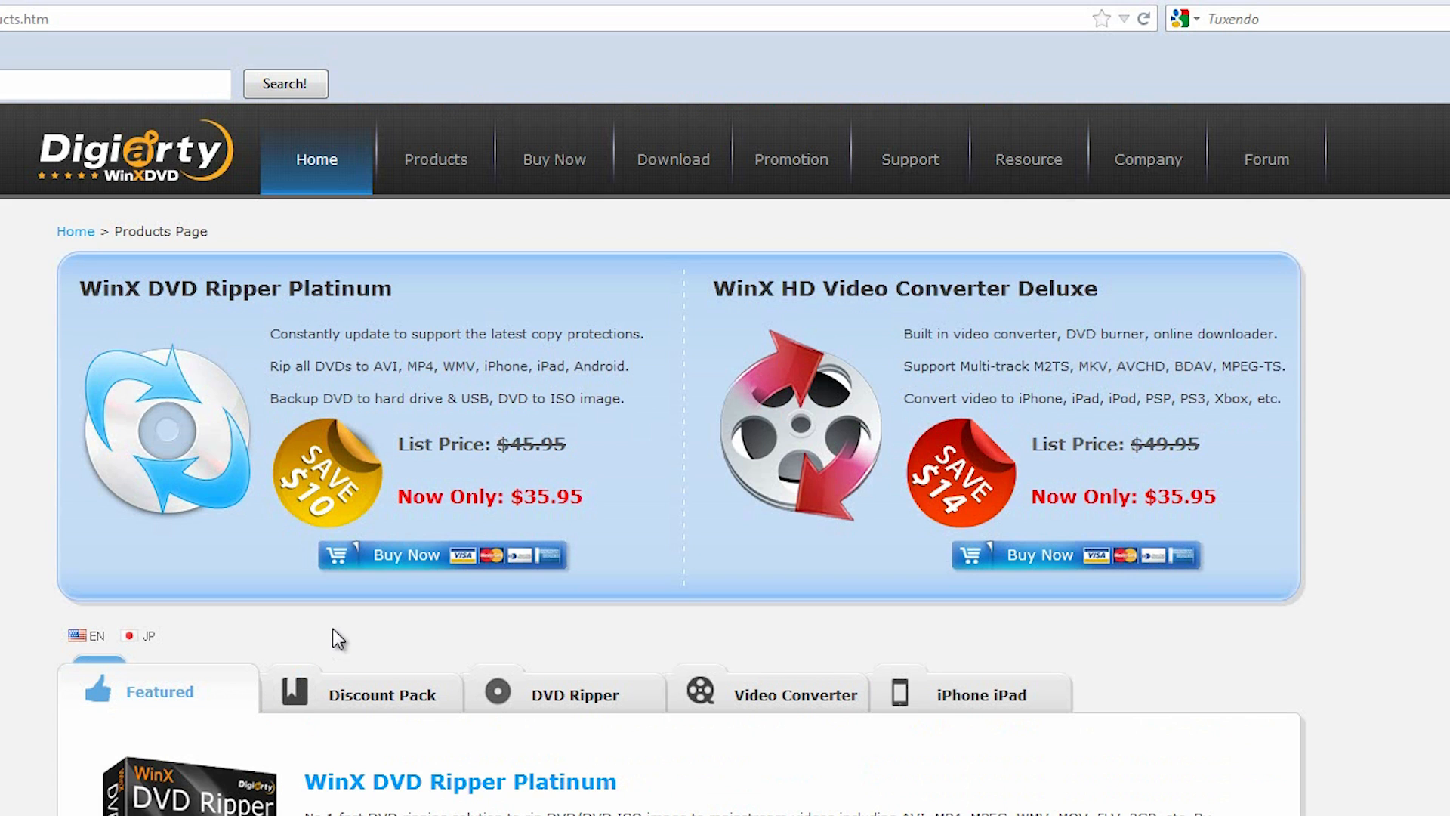
scroll("down", 3)
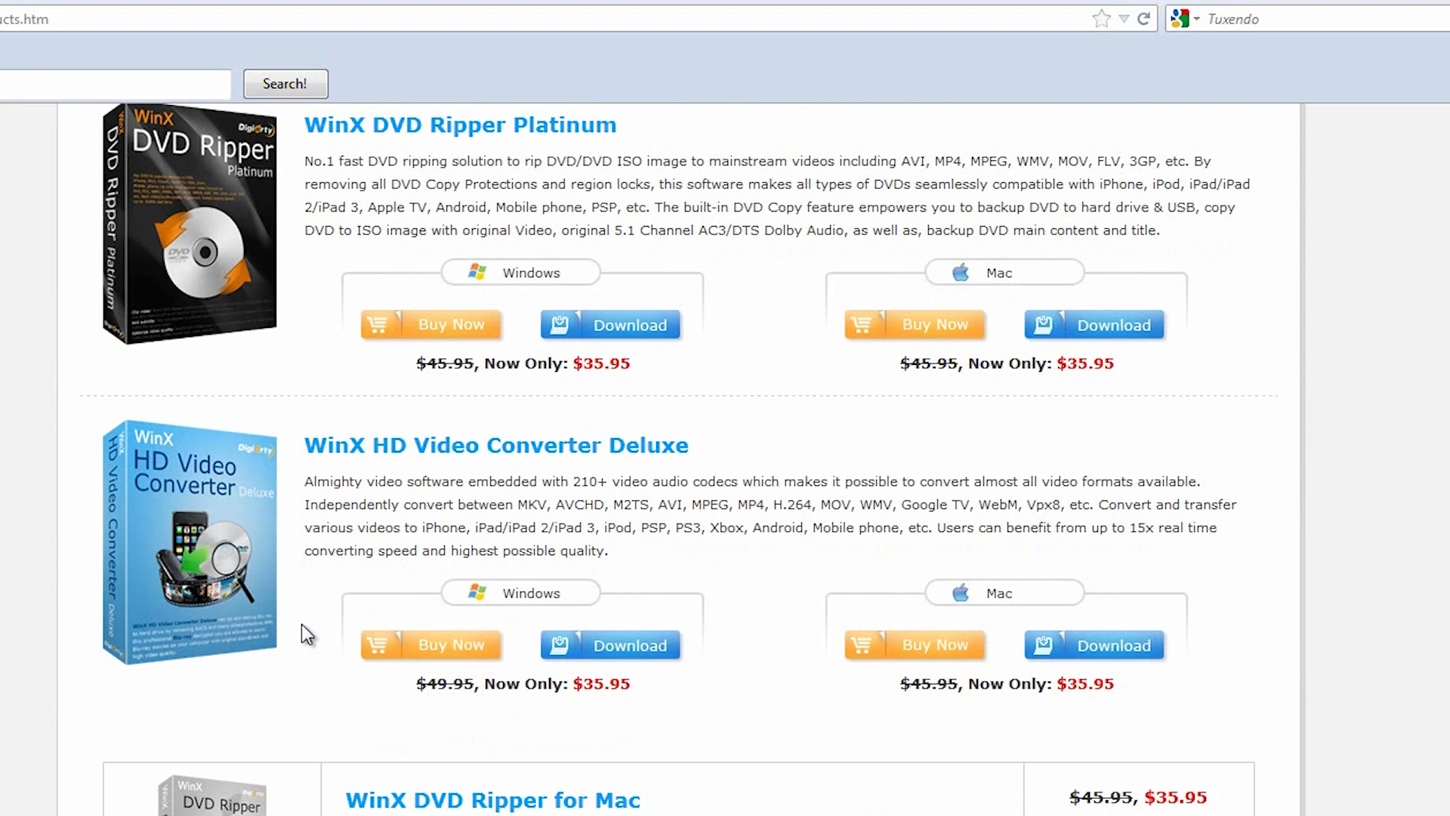
scroll("down", 3)
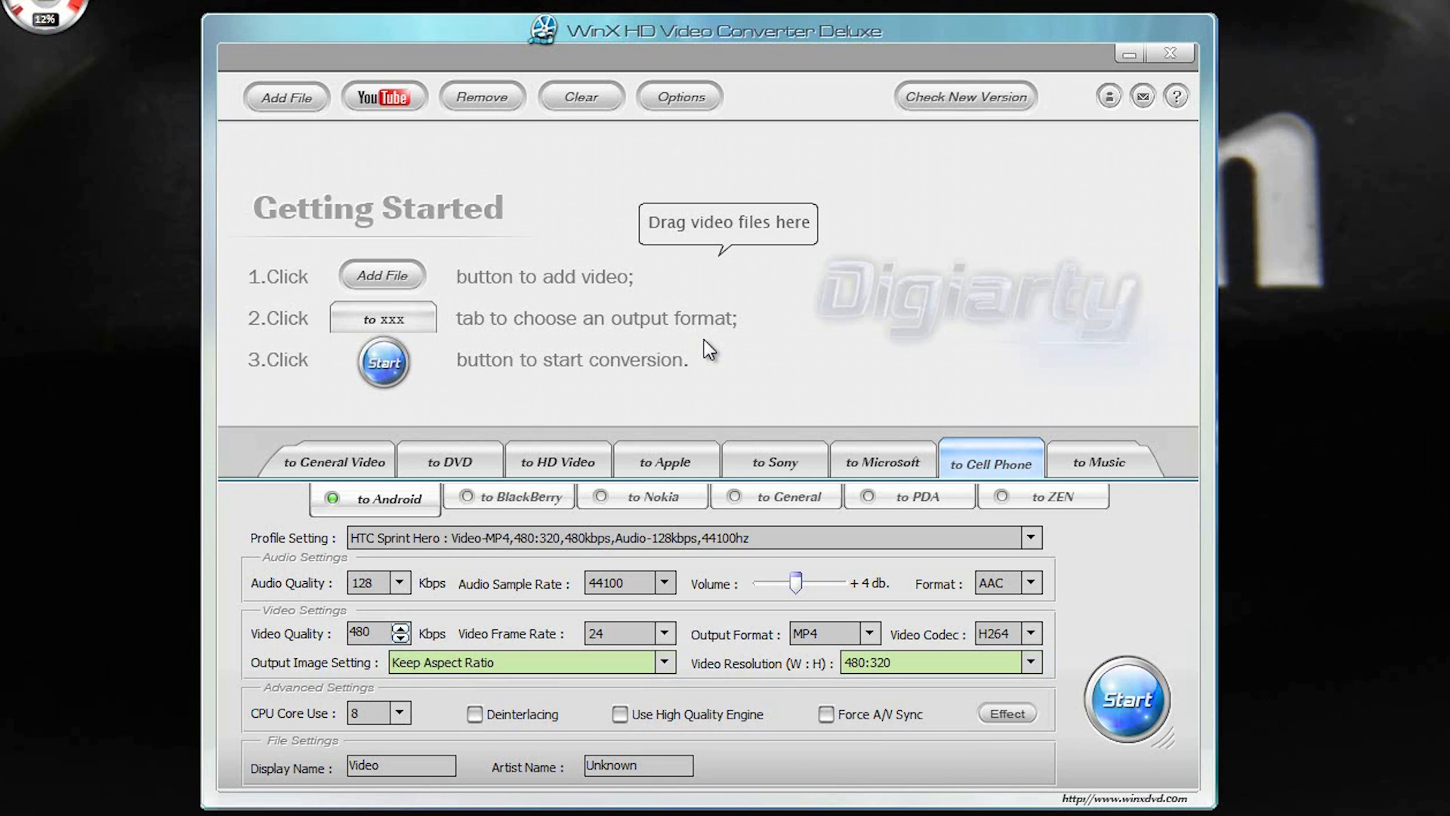
mouse_move(877, 398)
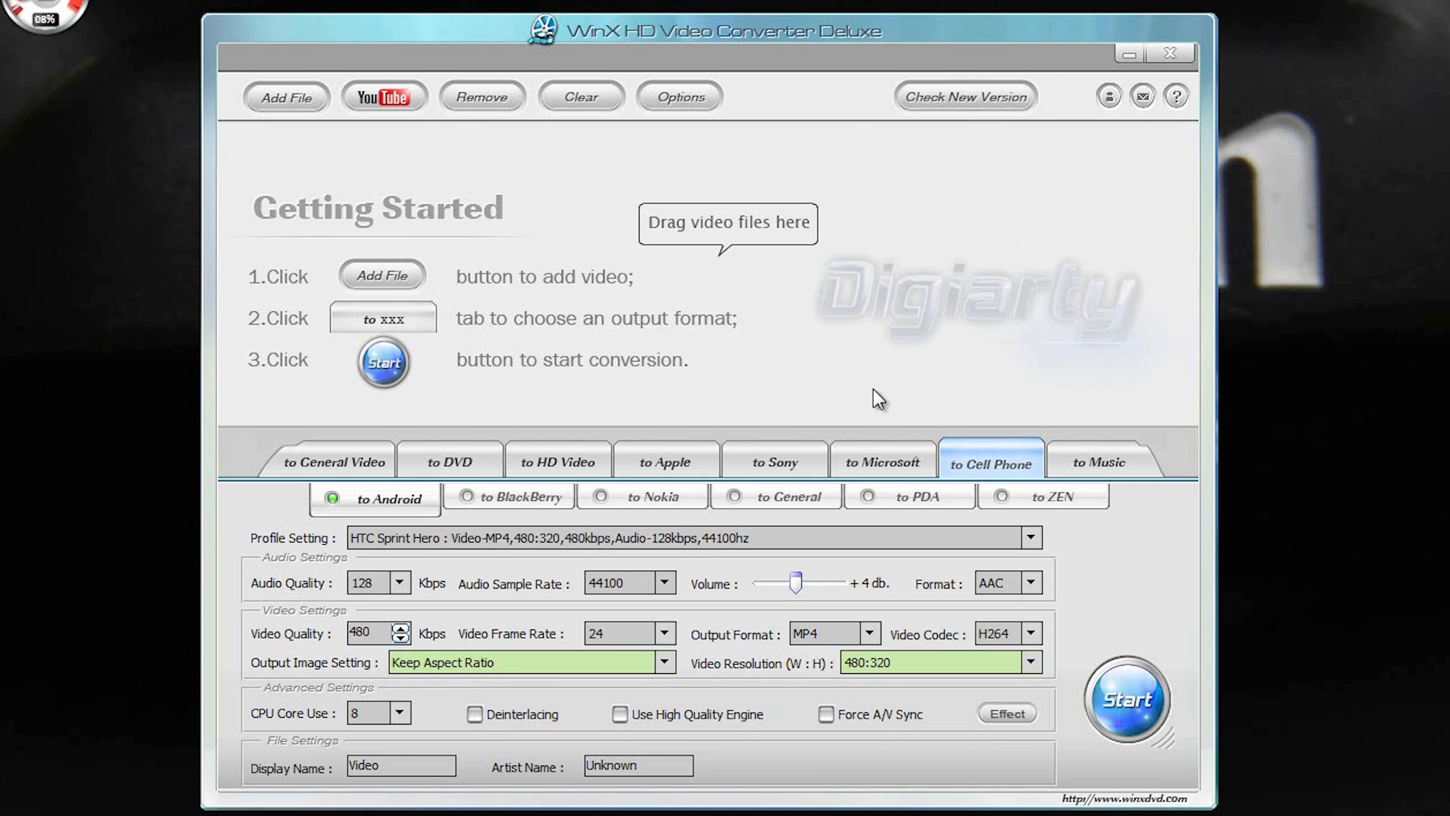